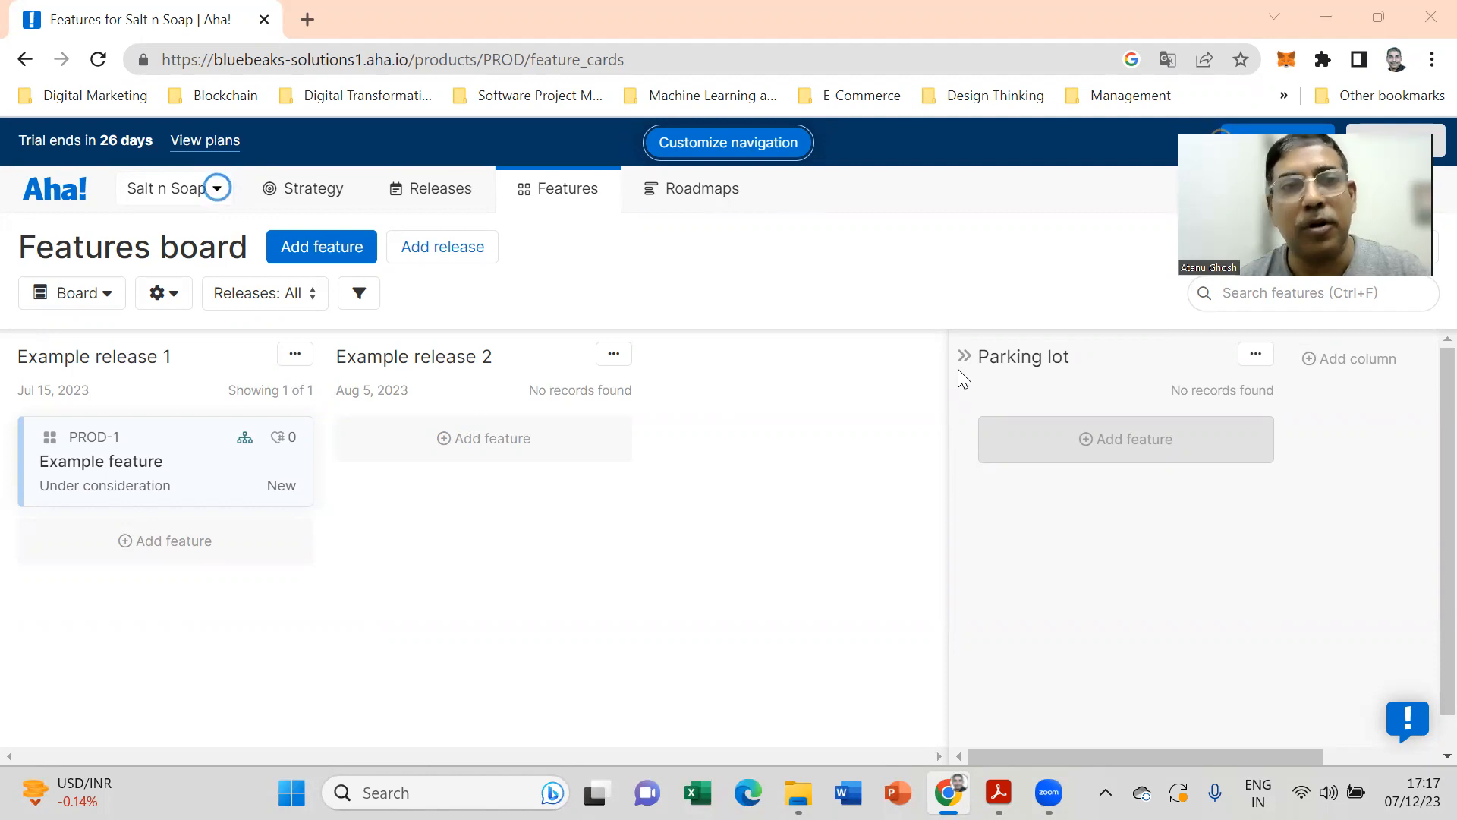
Step: Open the Strategy menu listing Competitors, Personas and Vision over the Salt n Soap board
{"action": "left_click", "coordinate": [311, 189]}
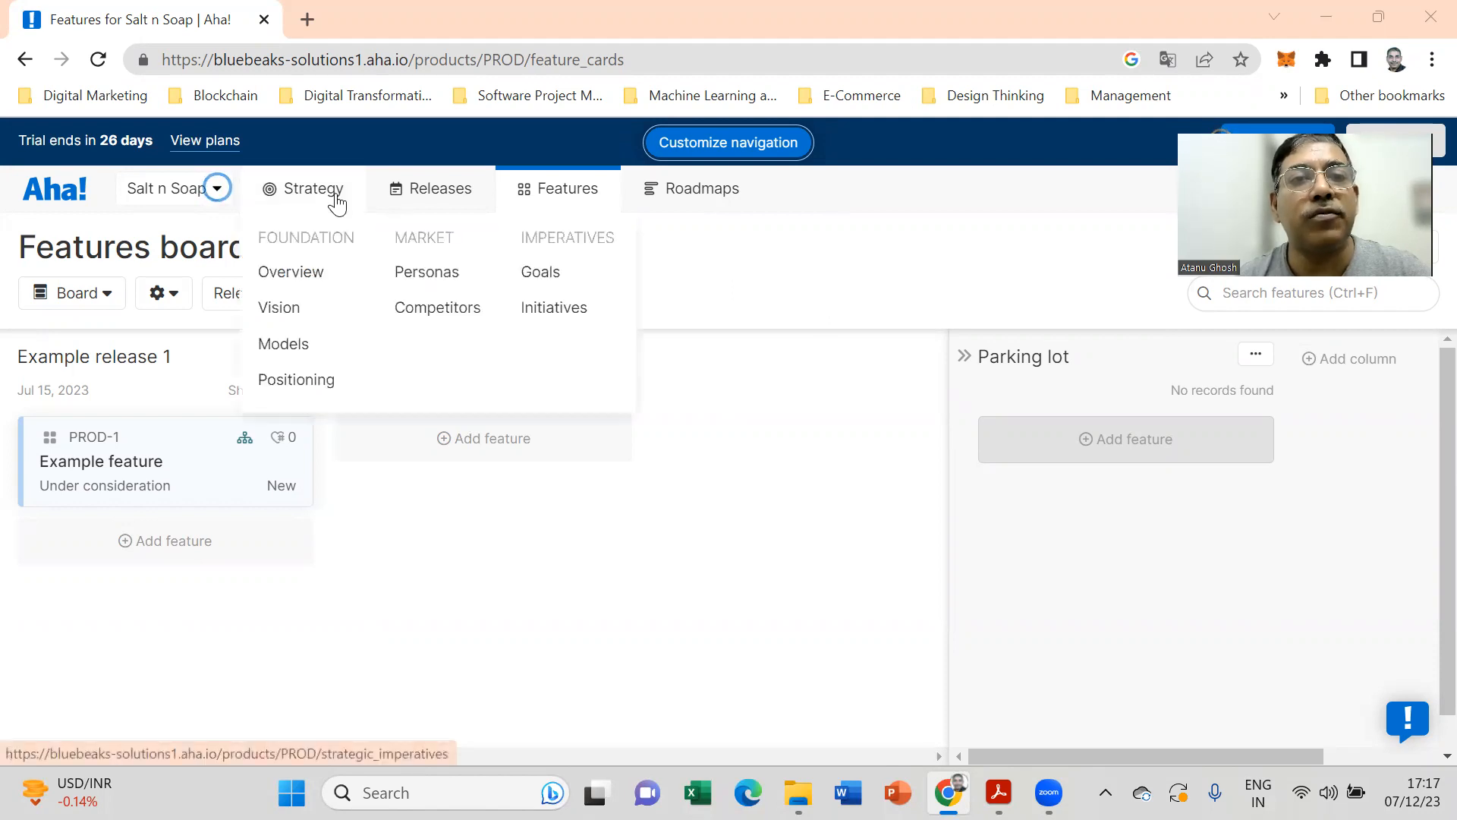
{"action": "mouse_move", "coordinate": [437, 308]}
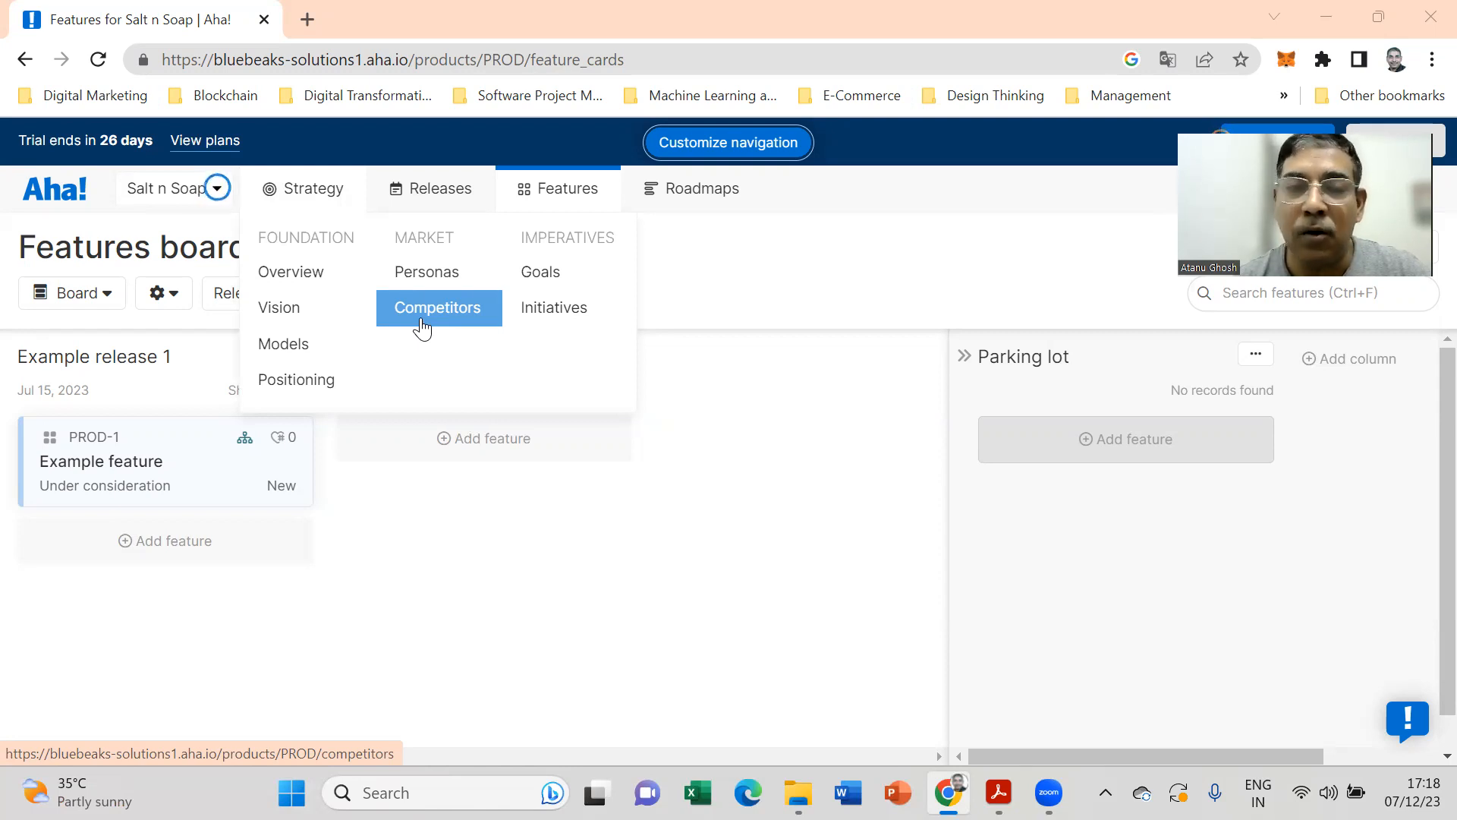
{"action": "mouse_move", "coordinate": [804, 640]}
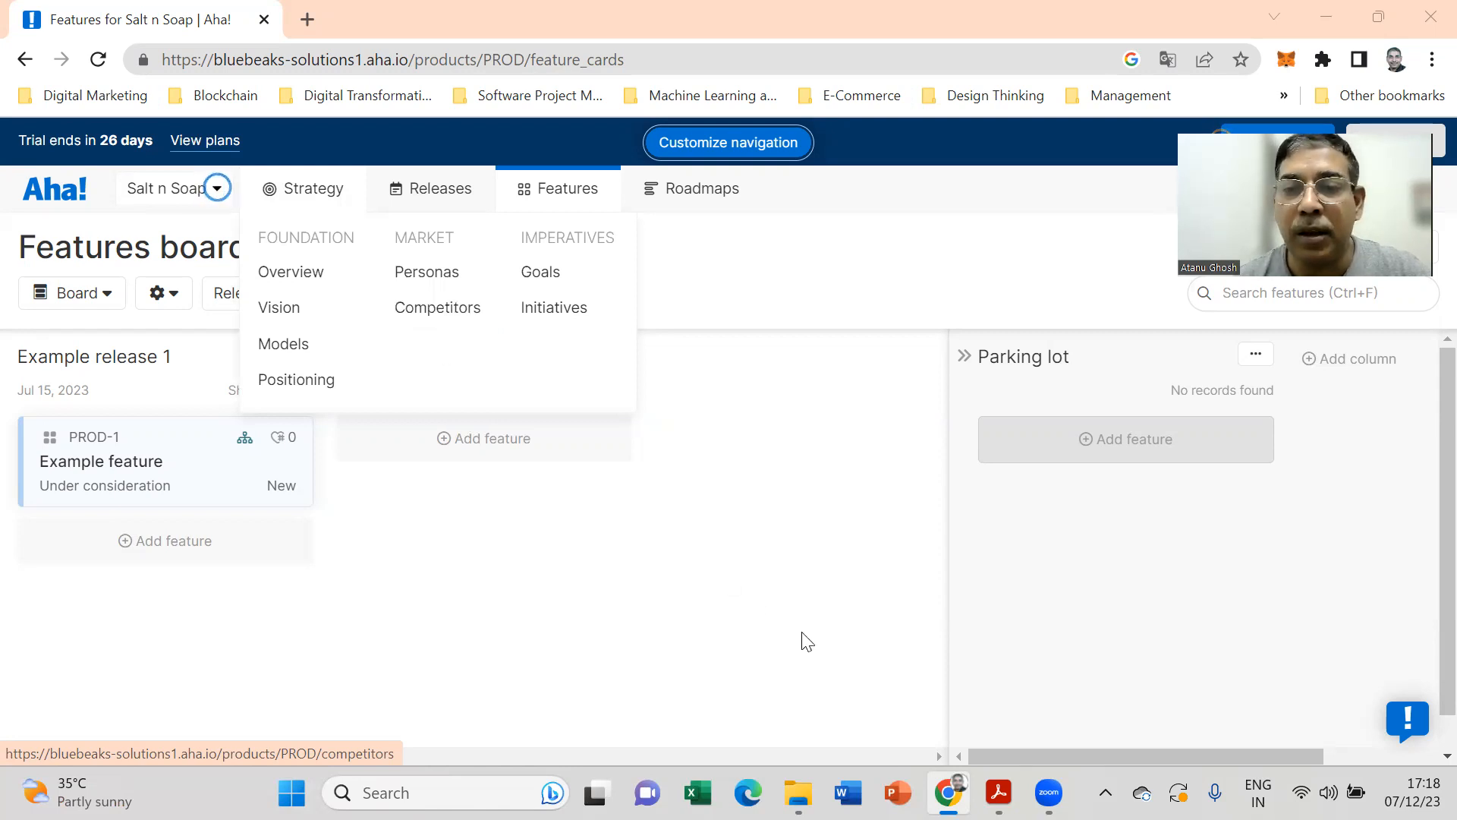
Step: Bring up the roadmap PDF on page 6, Spencer's Online's competitor profile
{"action": "left_click", "coordinate": [998, 793]}
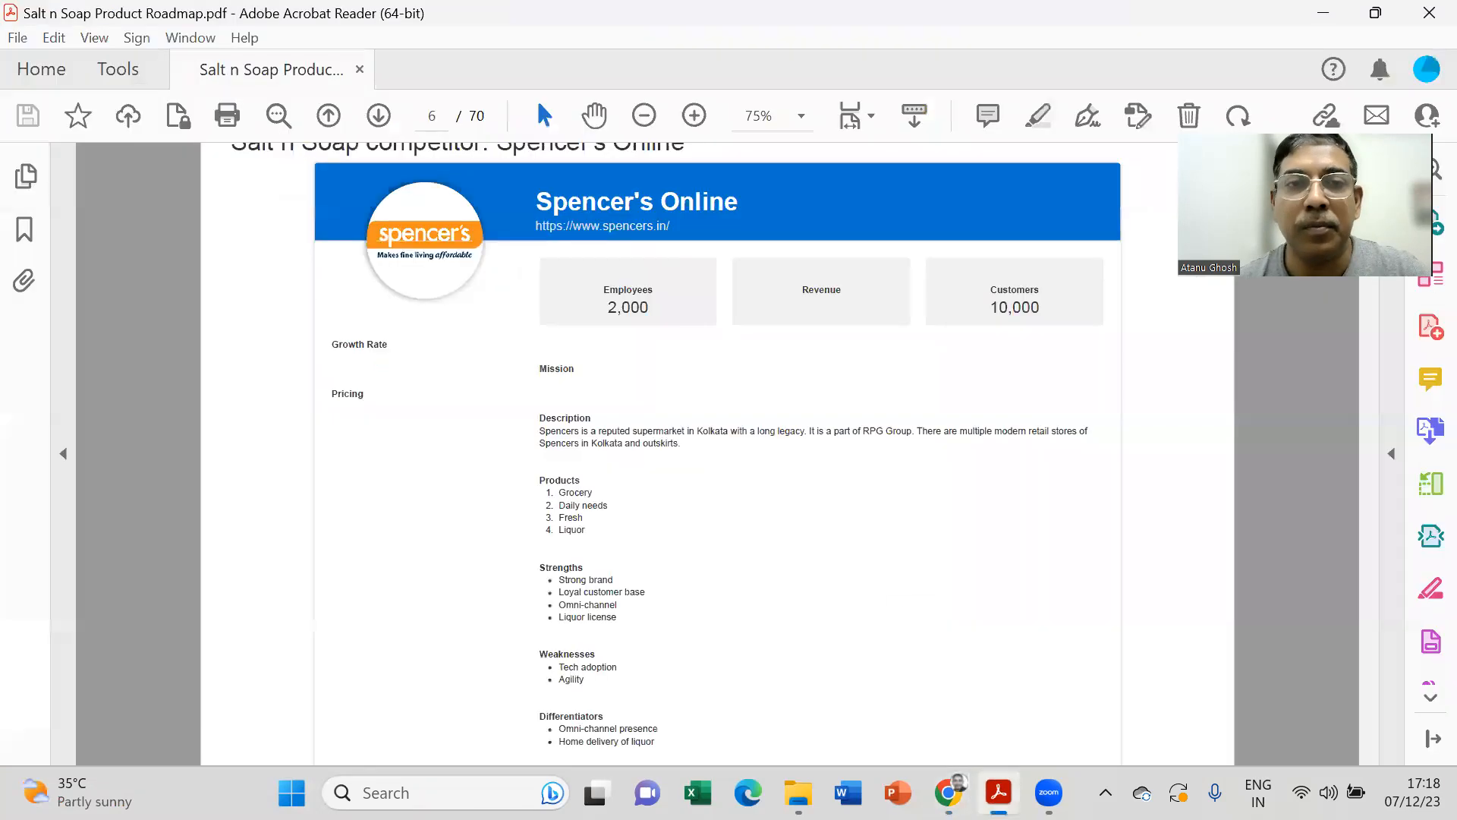
{"action": "mouse_move", "coordinate": [837, 640]}
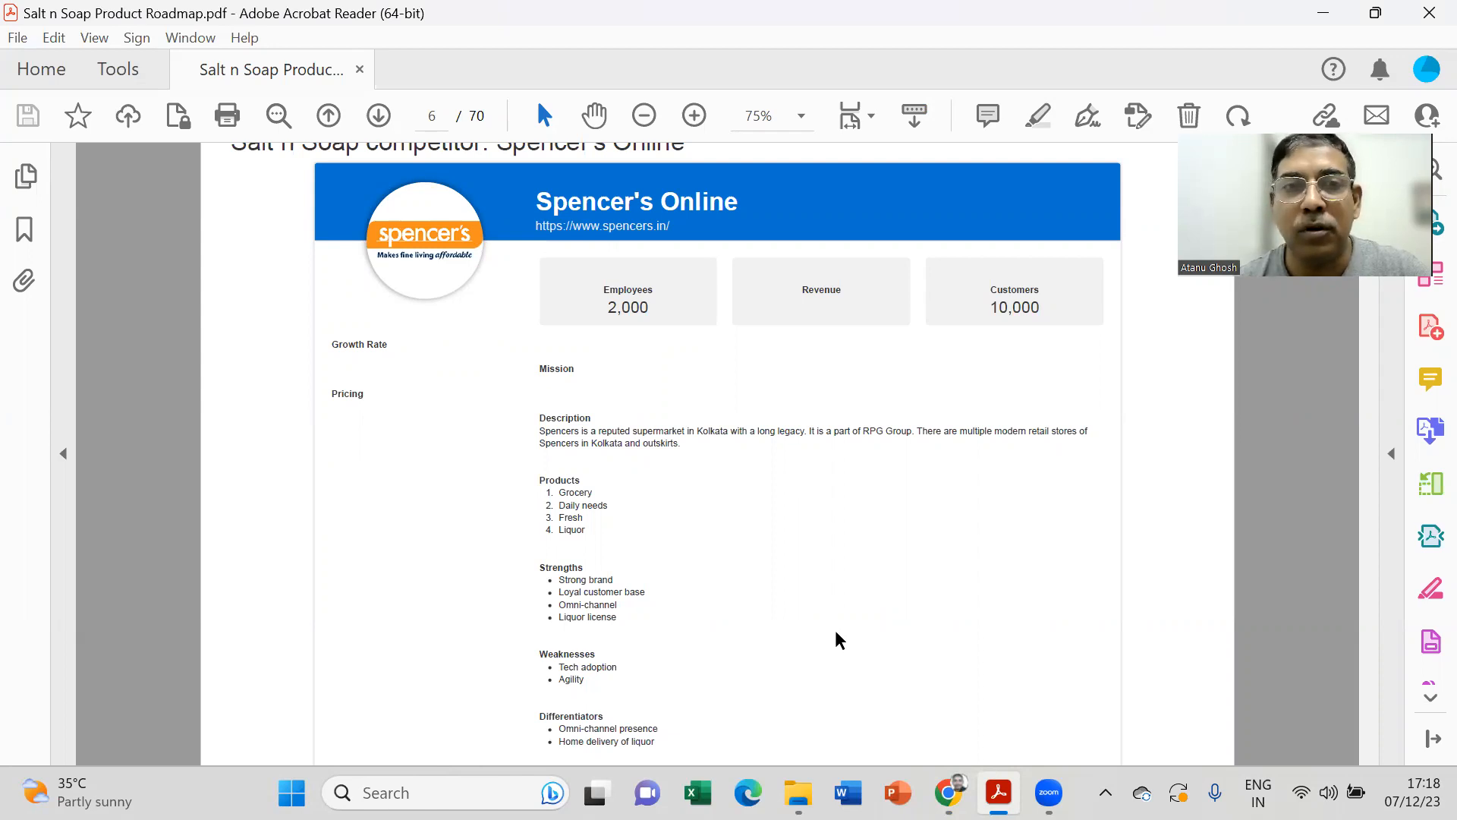
{"action": "mouse_move", "coordinate": [948, 793]}
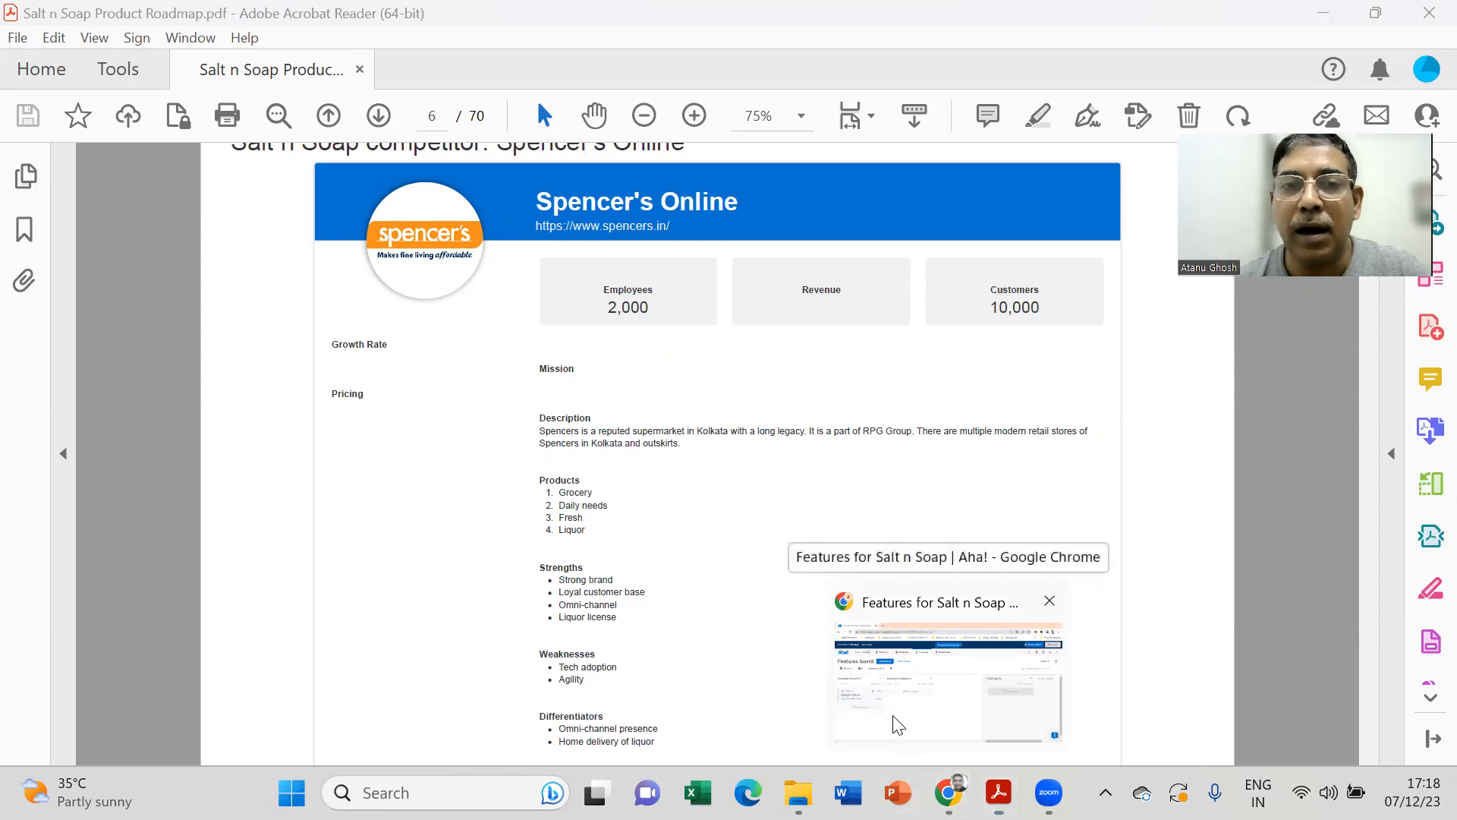
Step: Go back to Aha! and open Strategy > Competitors for Salt n Soap
{"action": "left_click", "coordinate": [947, 670]}
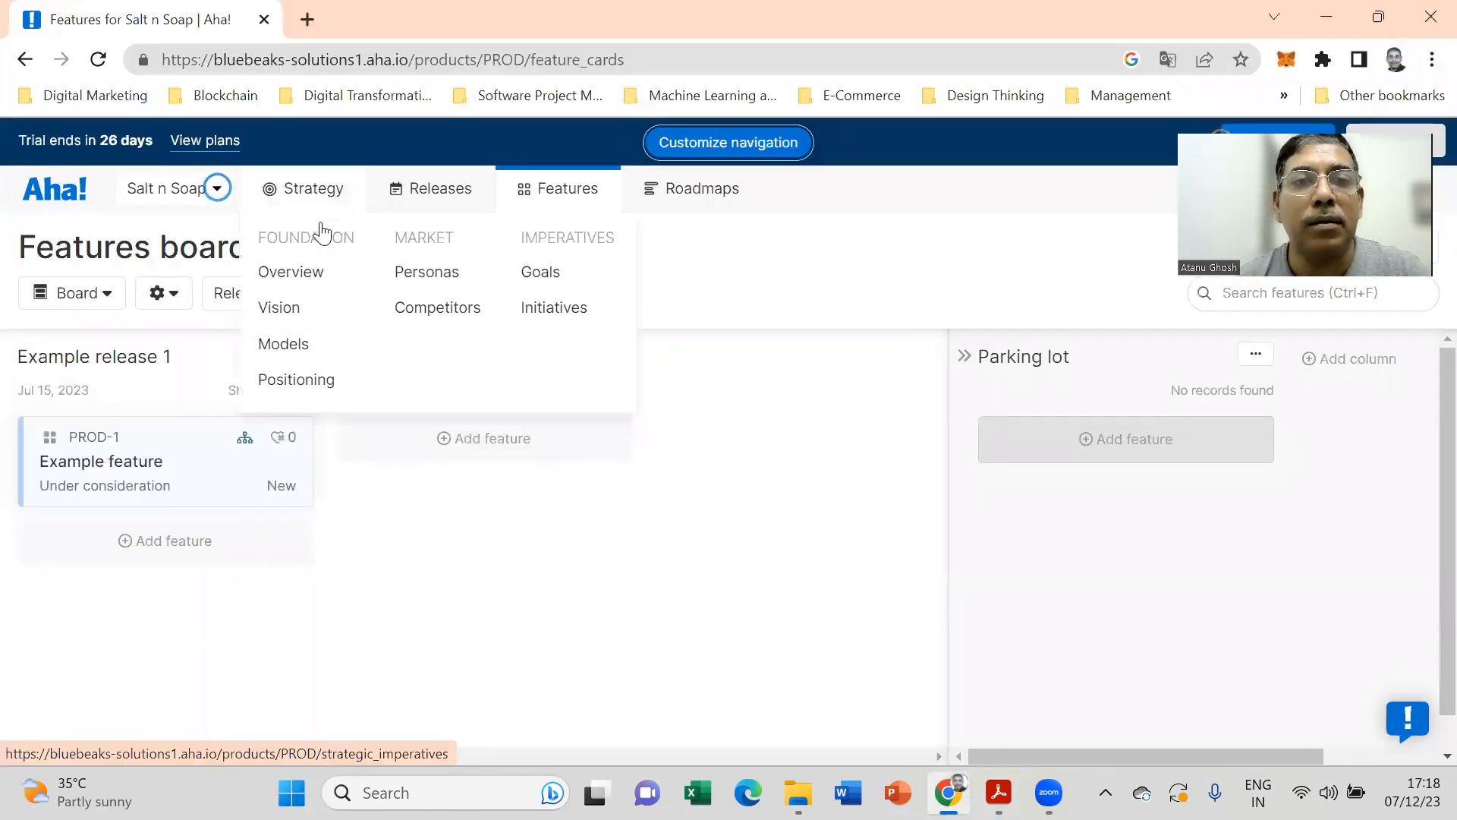
{"action": "mouse_move", "coordinate": [437, 308]}
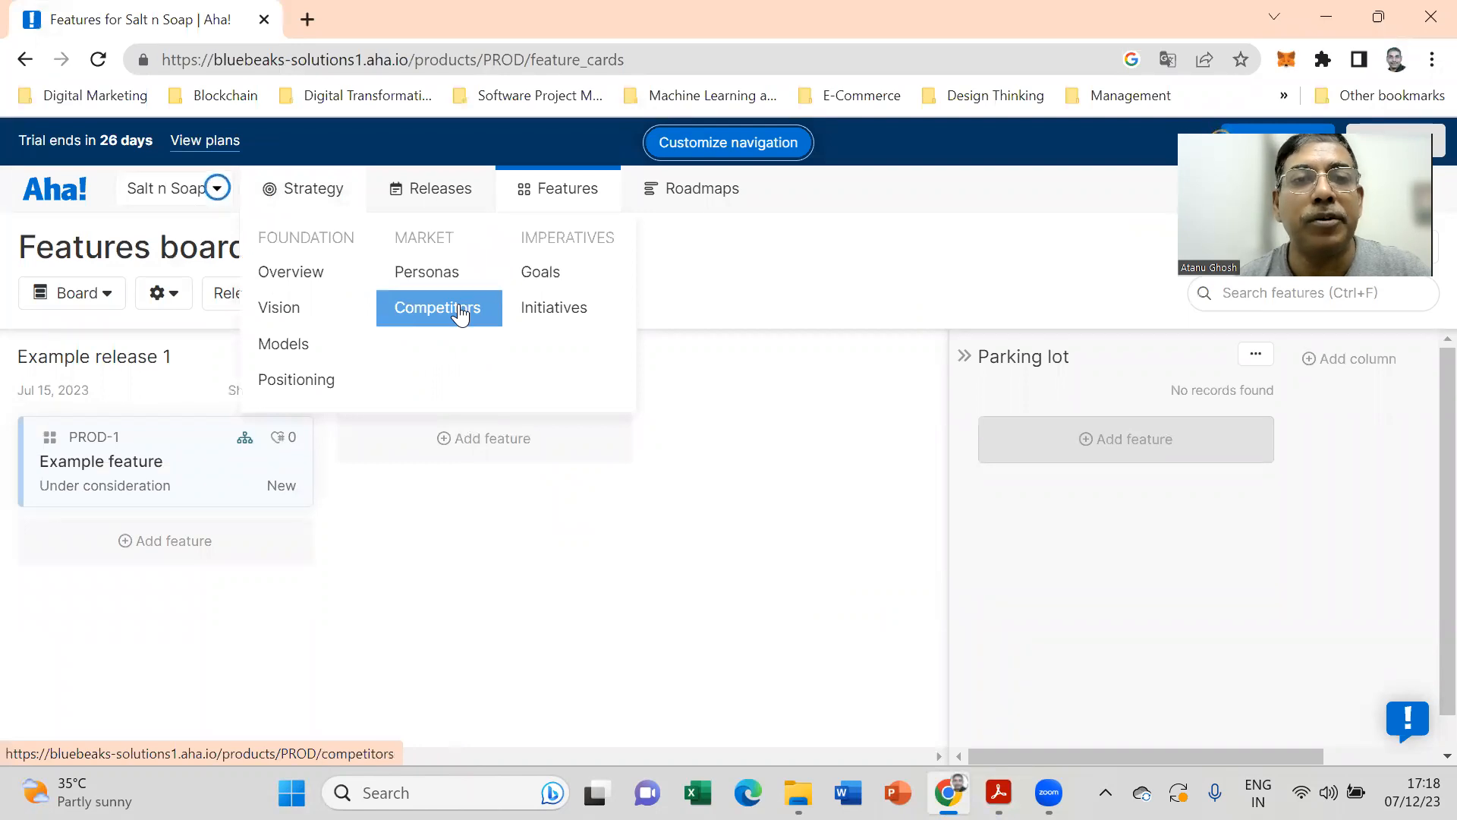
{"action": "left_click", "coordinate": [437, 308]}
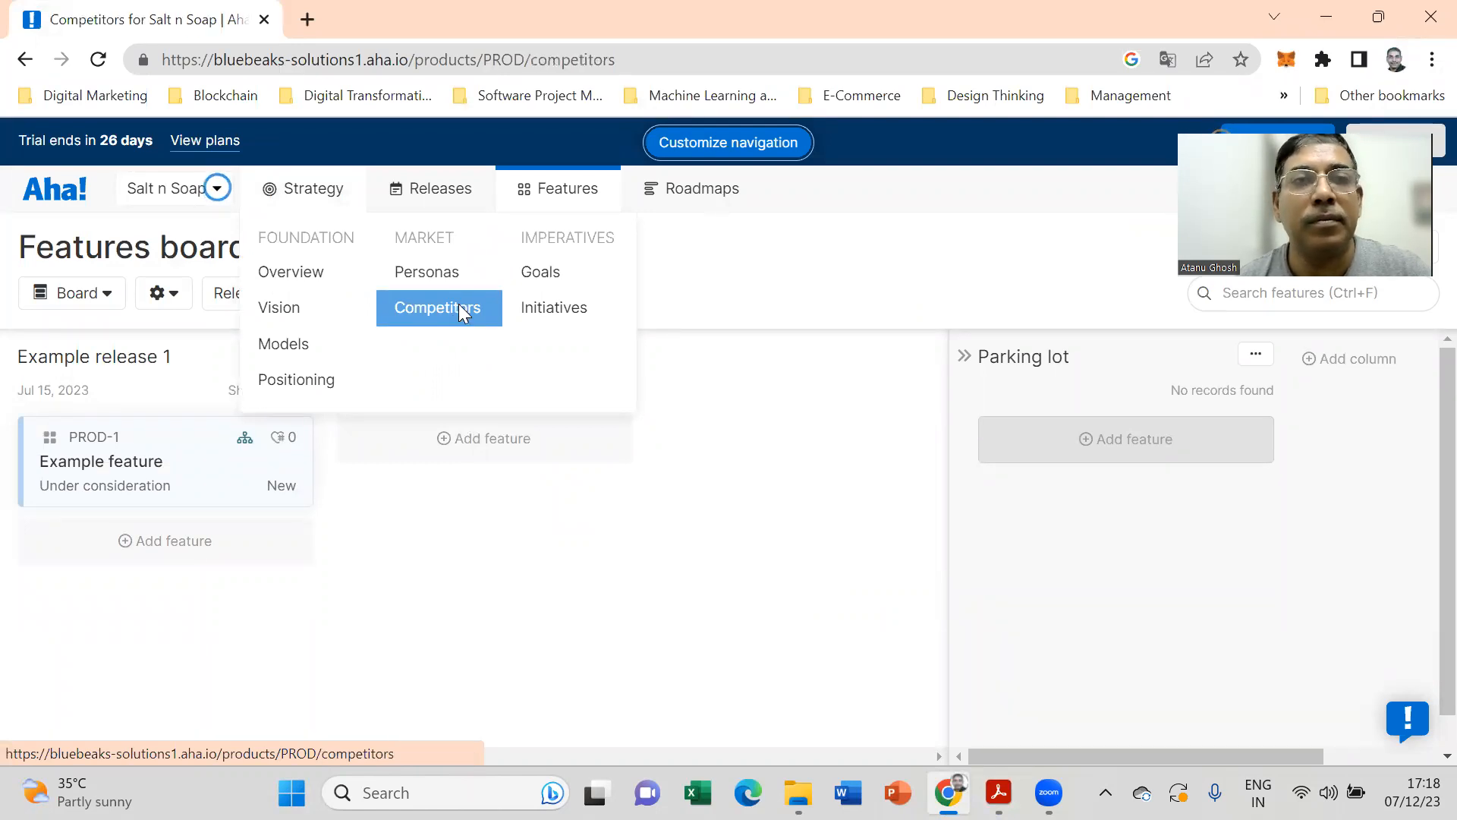
{"action": "left_click", "coordinate": [437, 308]}
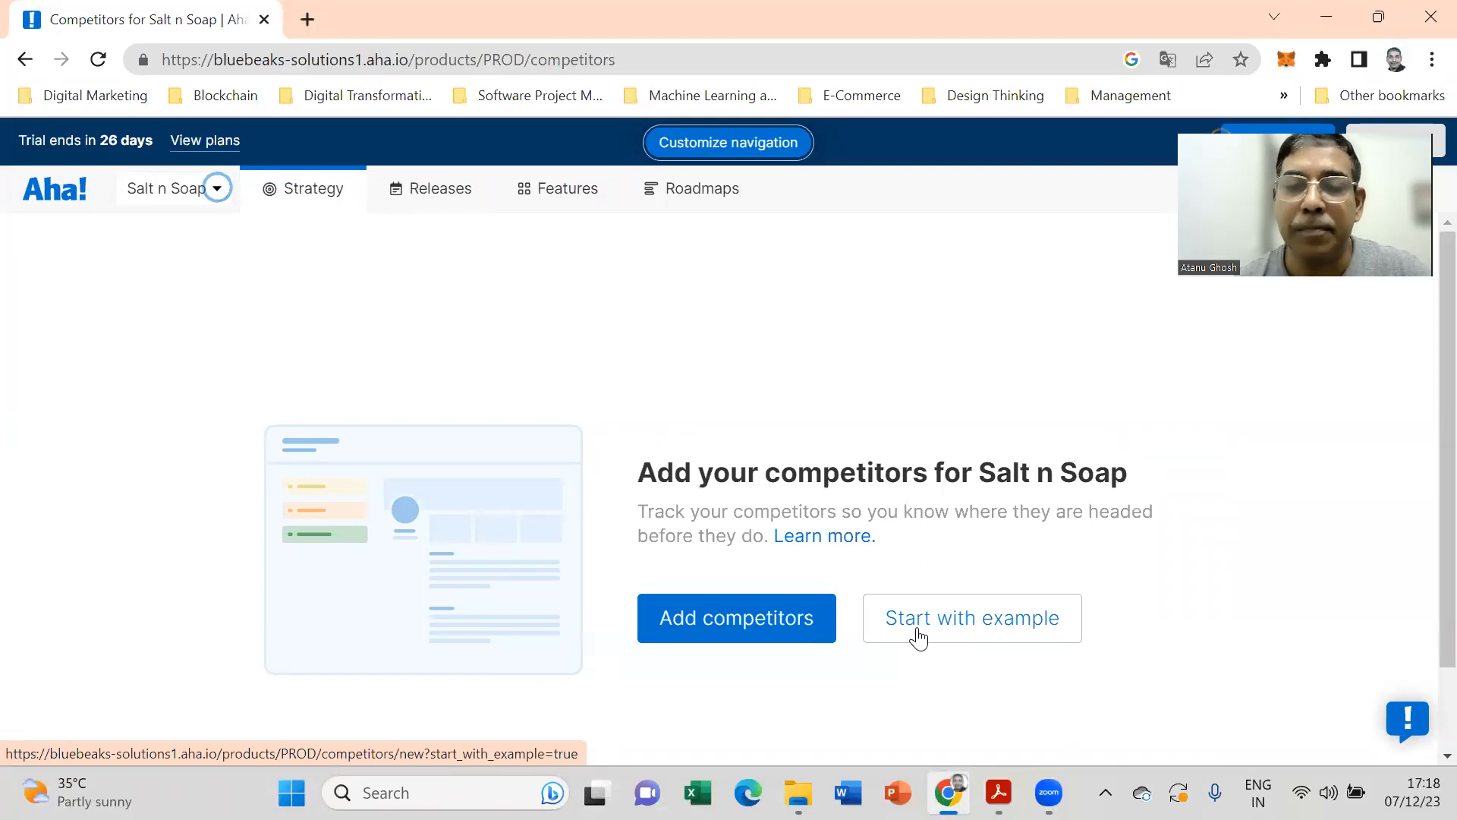
{"action": "mouse_move", "coordinate": [736, 618]}
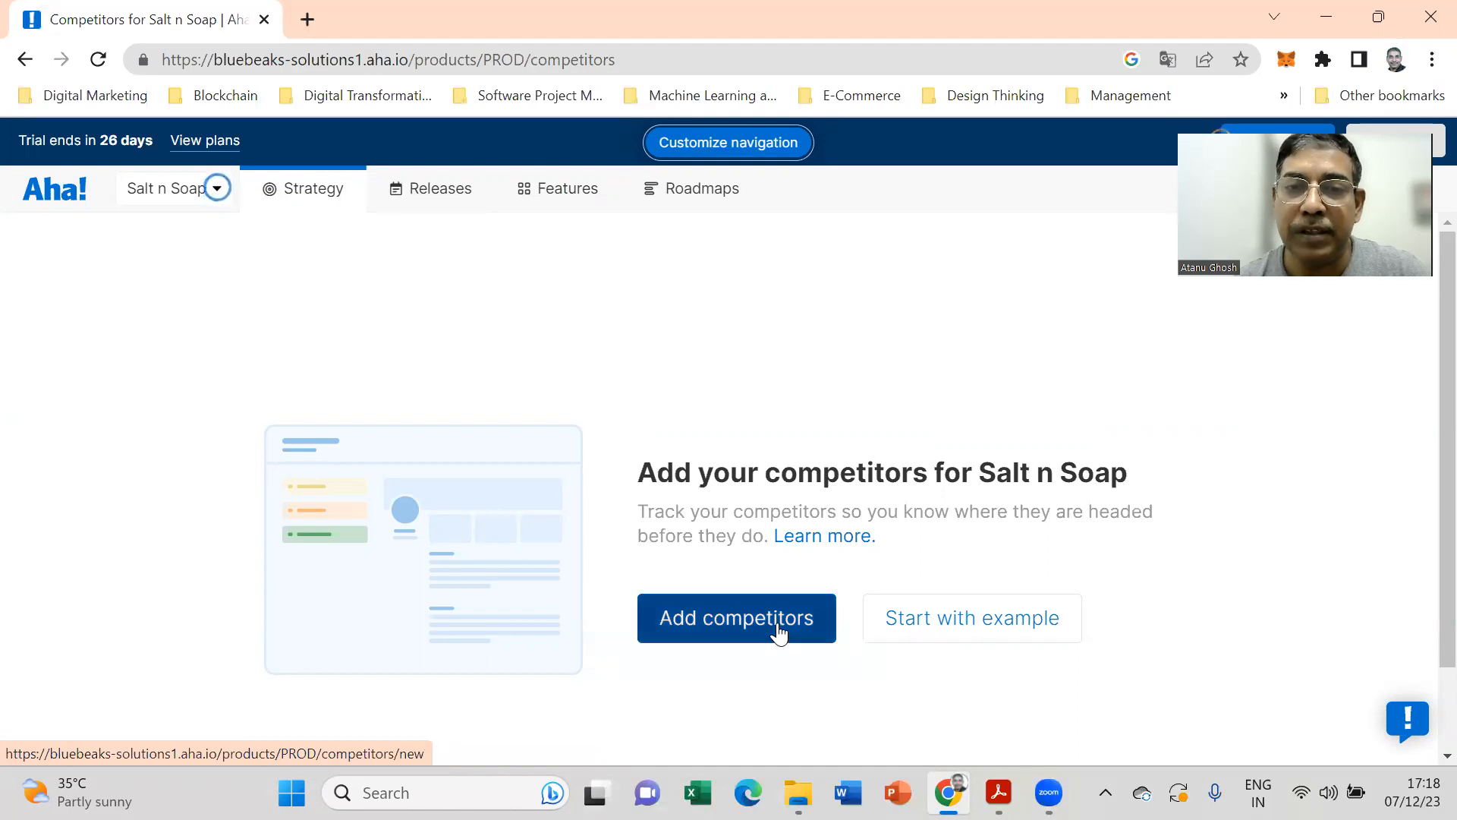
Step: Add a new competitor named Spencer's Online, then bring the roadmap PDF forward
{"action": "left_click", "coordinate": [736, 617]}
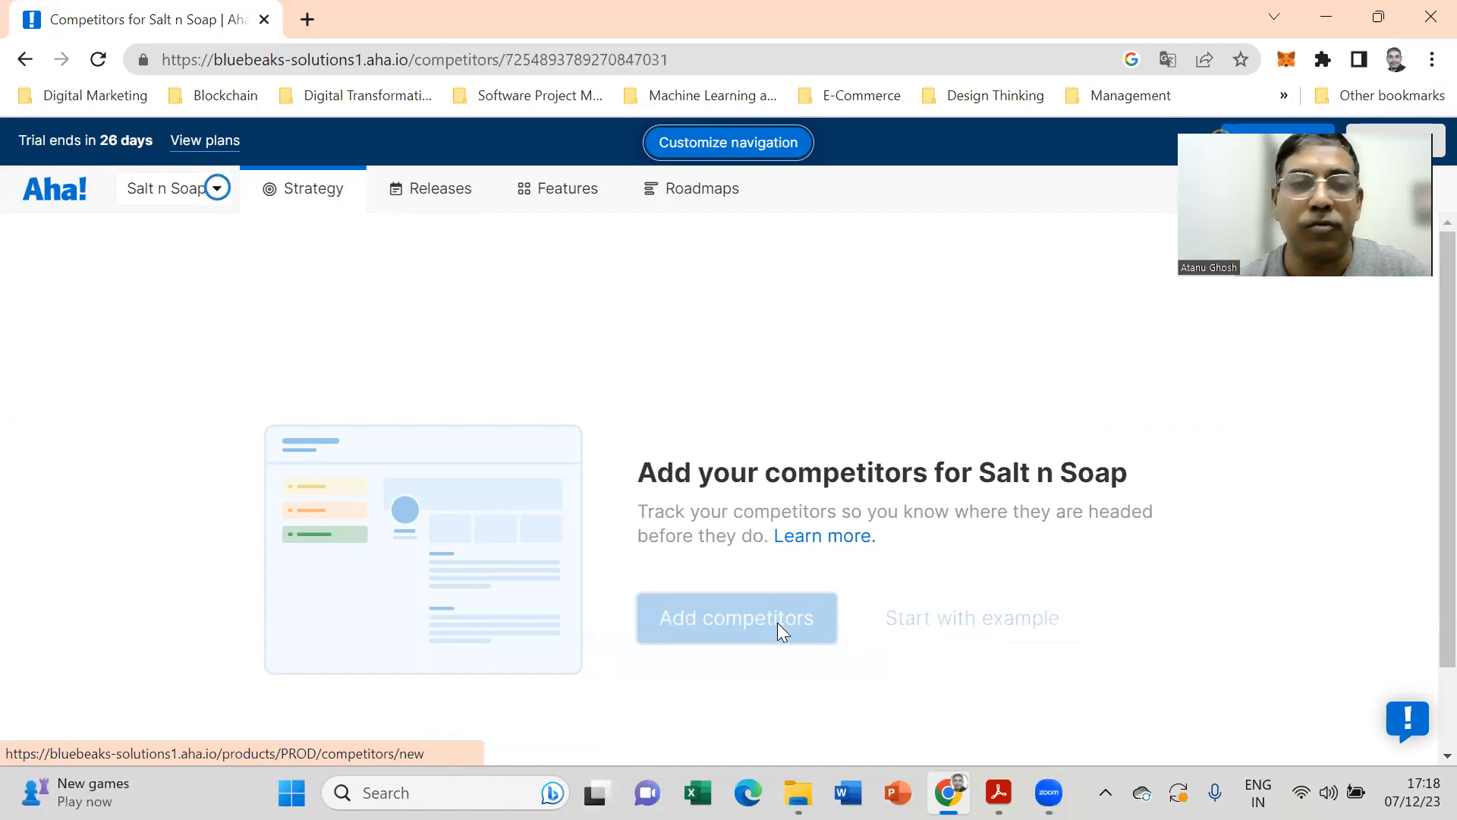
{"action": "left_click", "coordinate": [736, 617]}
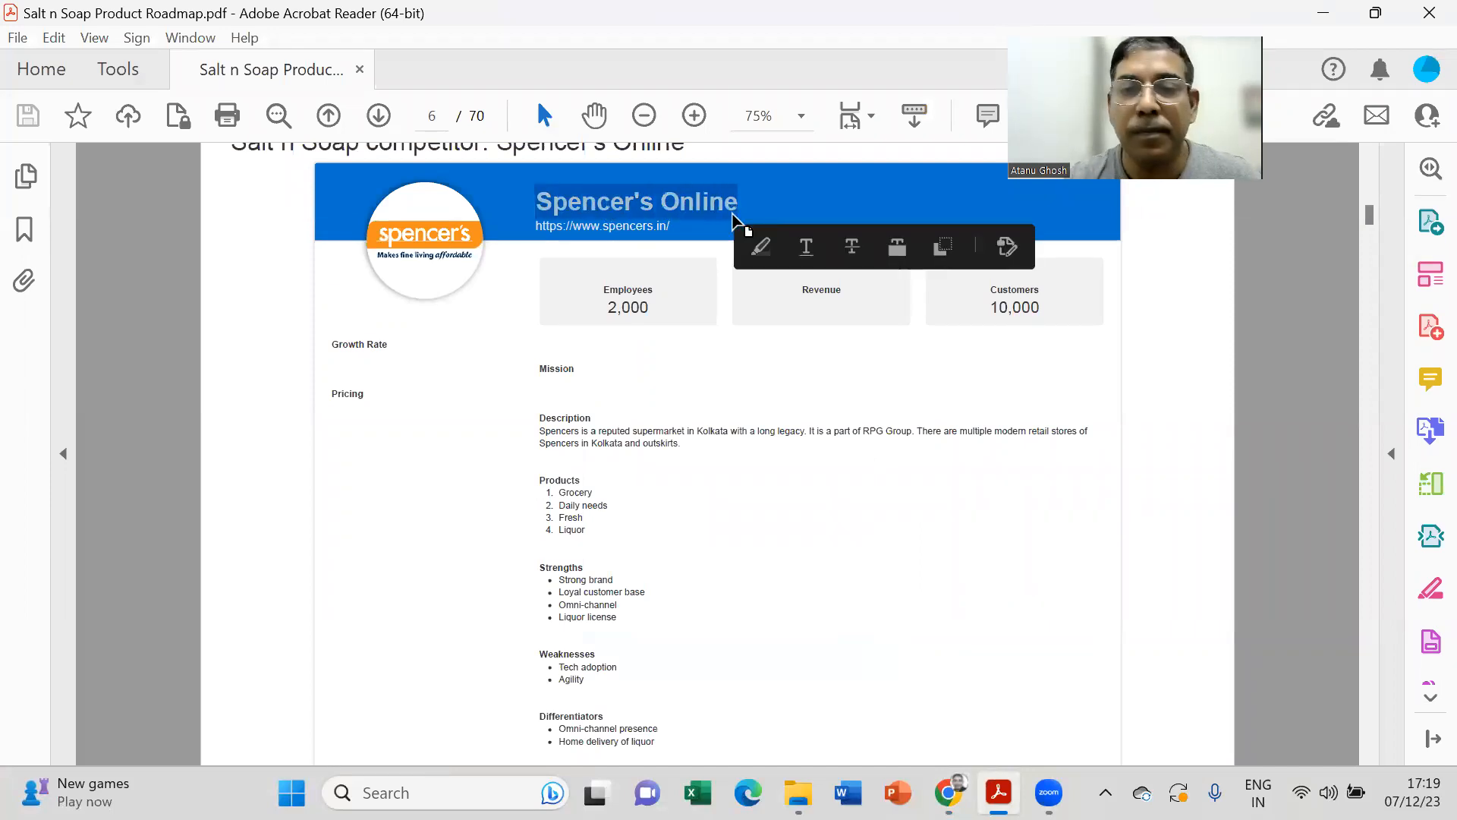
{"action": "left_click", "coordinate": [1049, 791]}
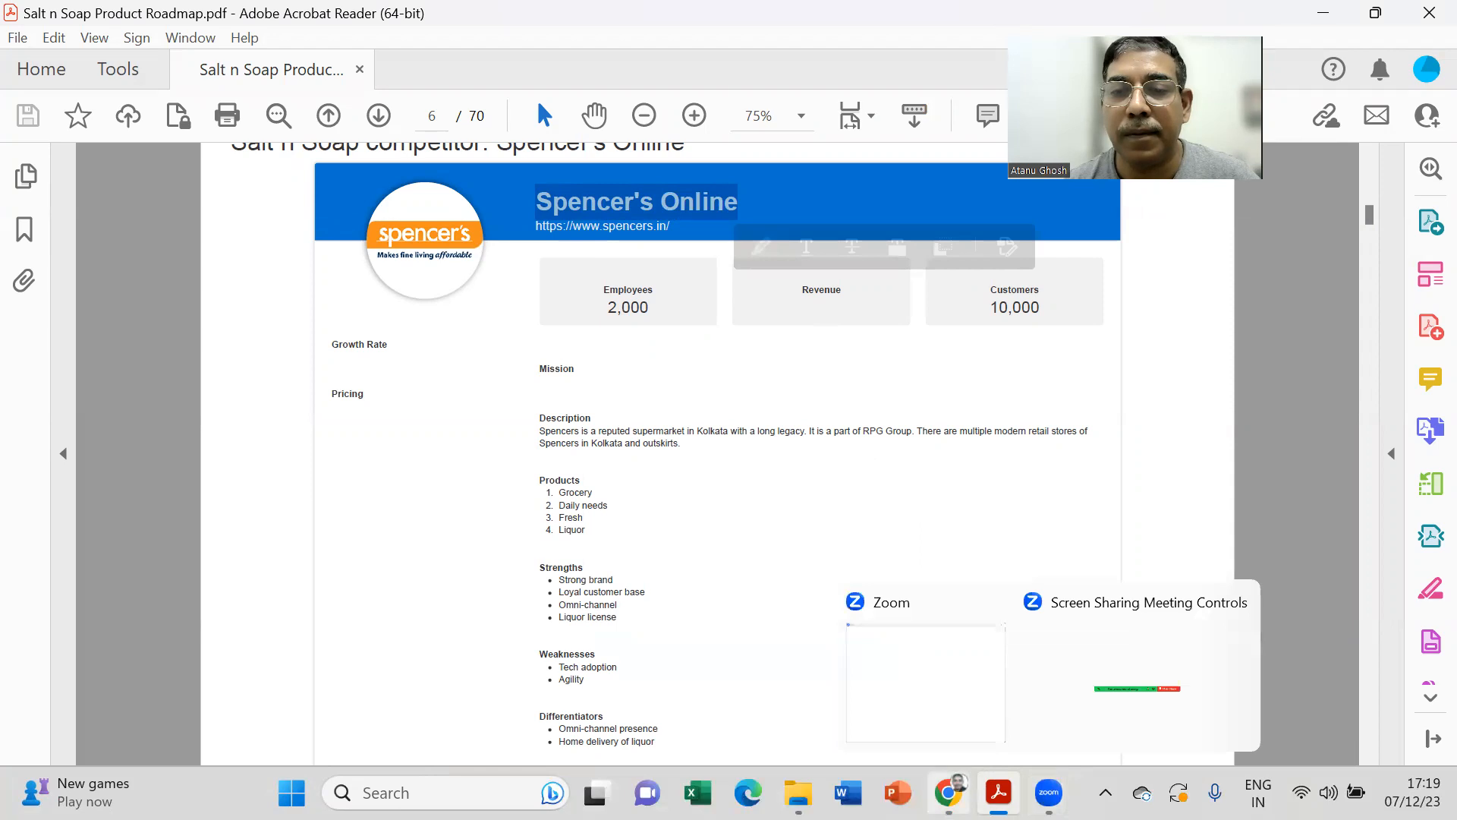
{"action": "left_click", "coordinate": [947, 793]}
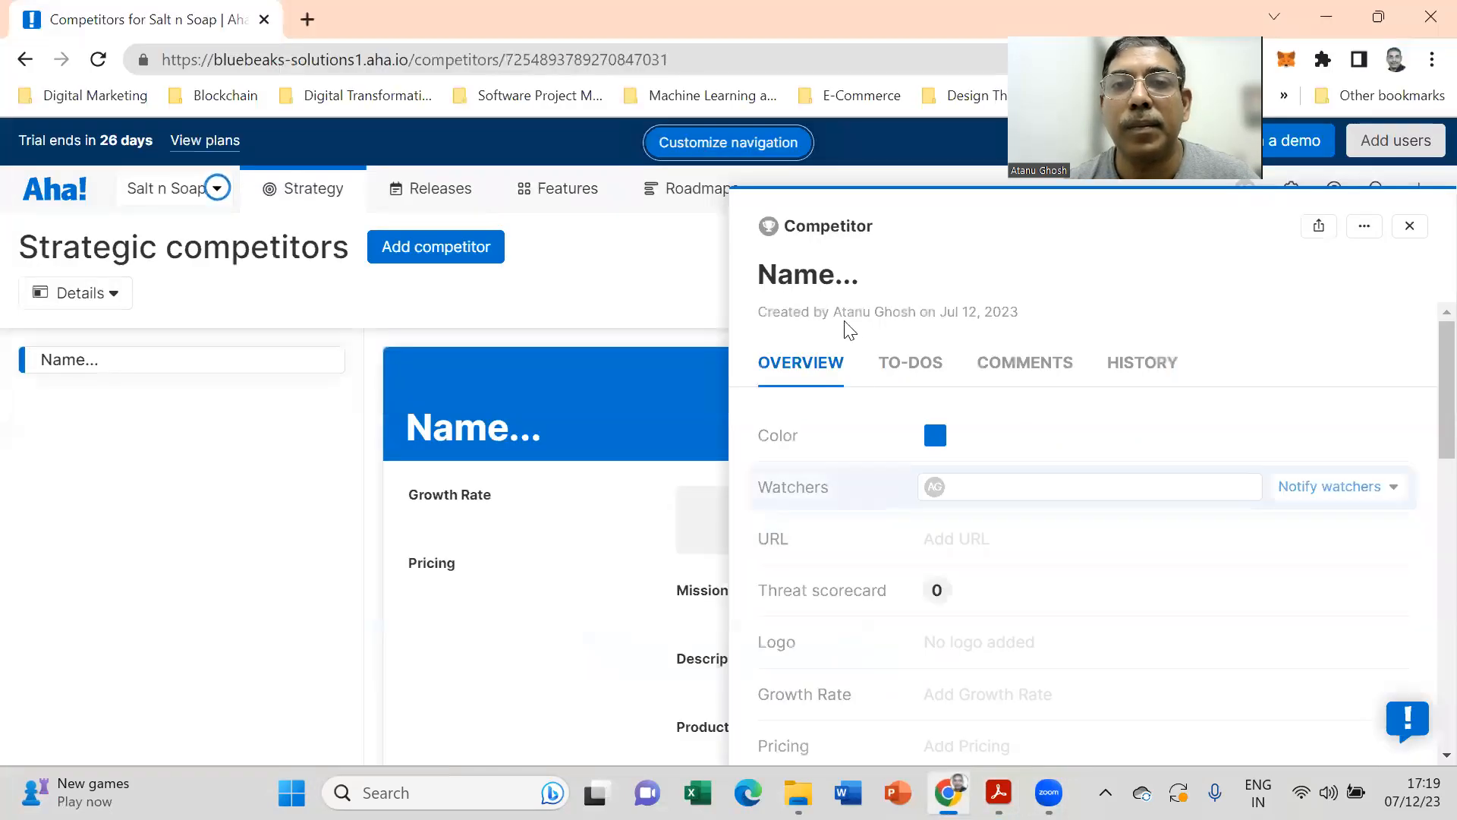
{"action": "left_click", "coordinate": [807, 274]}
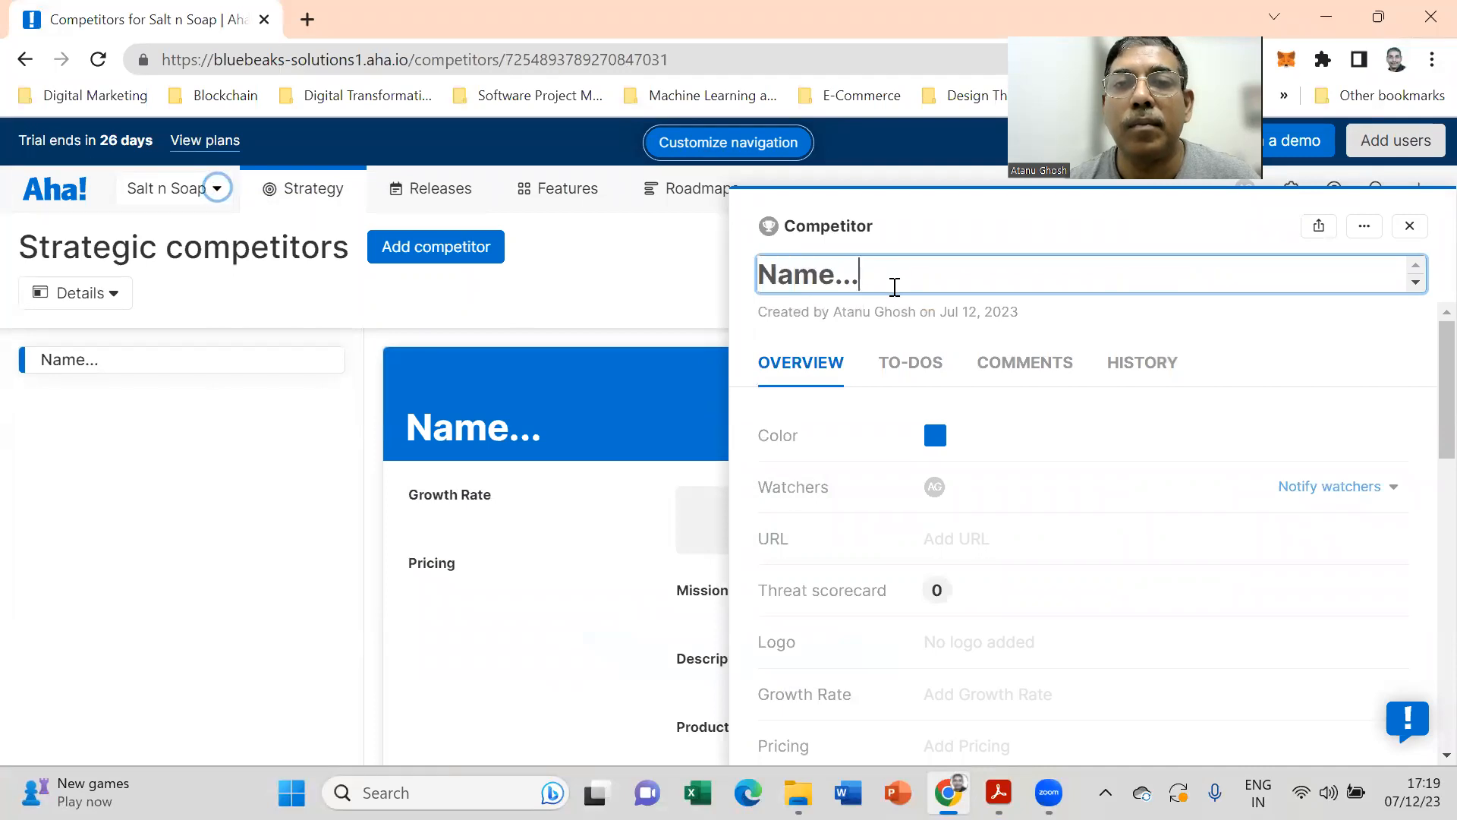
{"action": "type", "text": "Spencer's Online"}
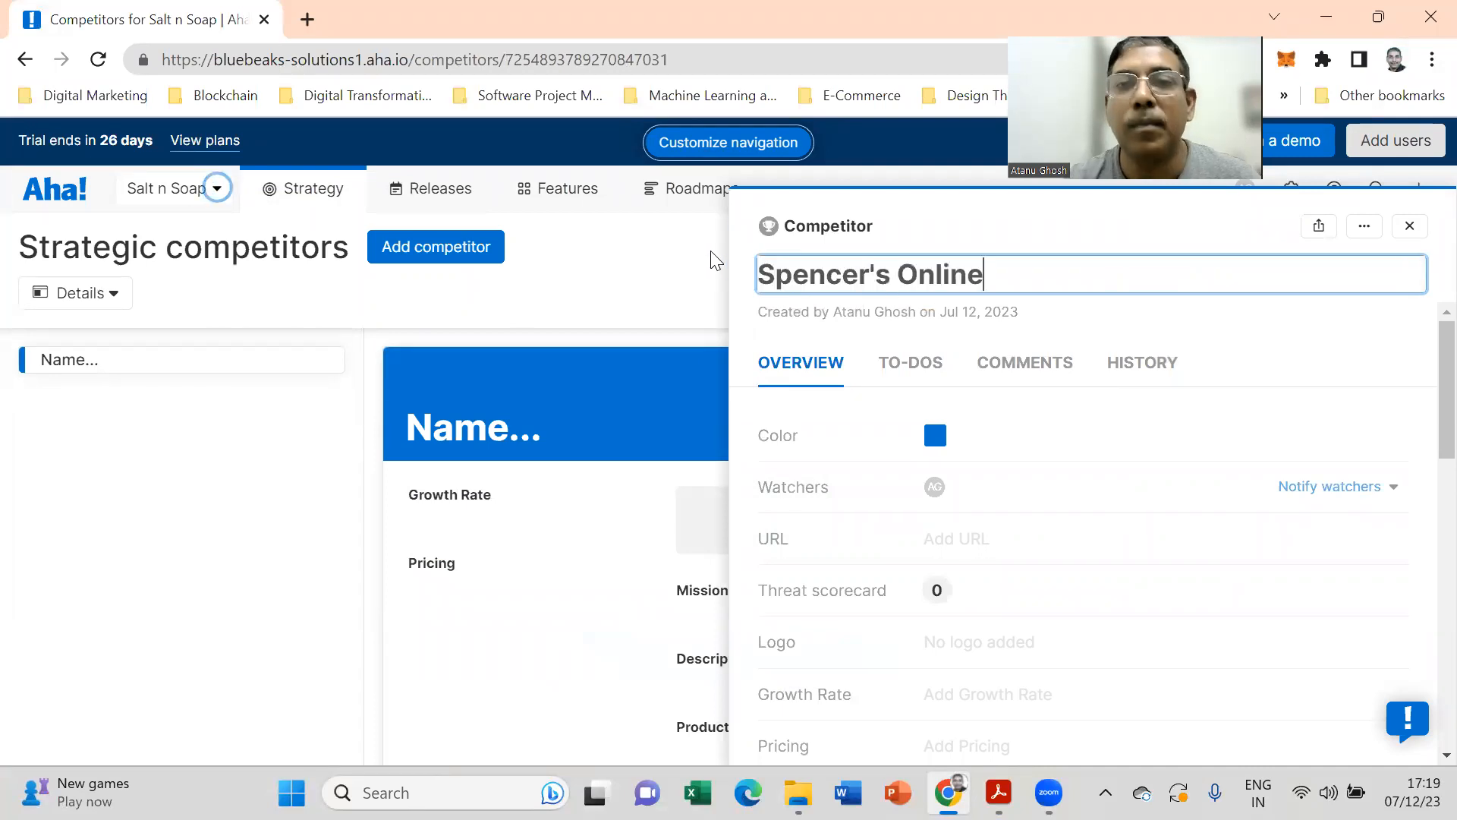
{"action": "mouse_move", "coordinate": [1010, 633]}
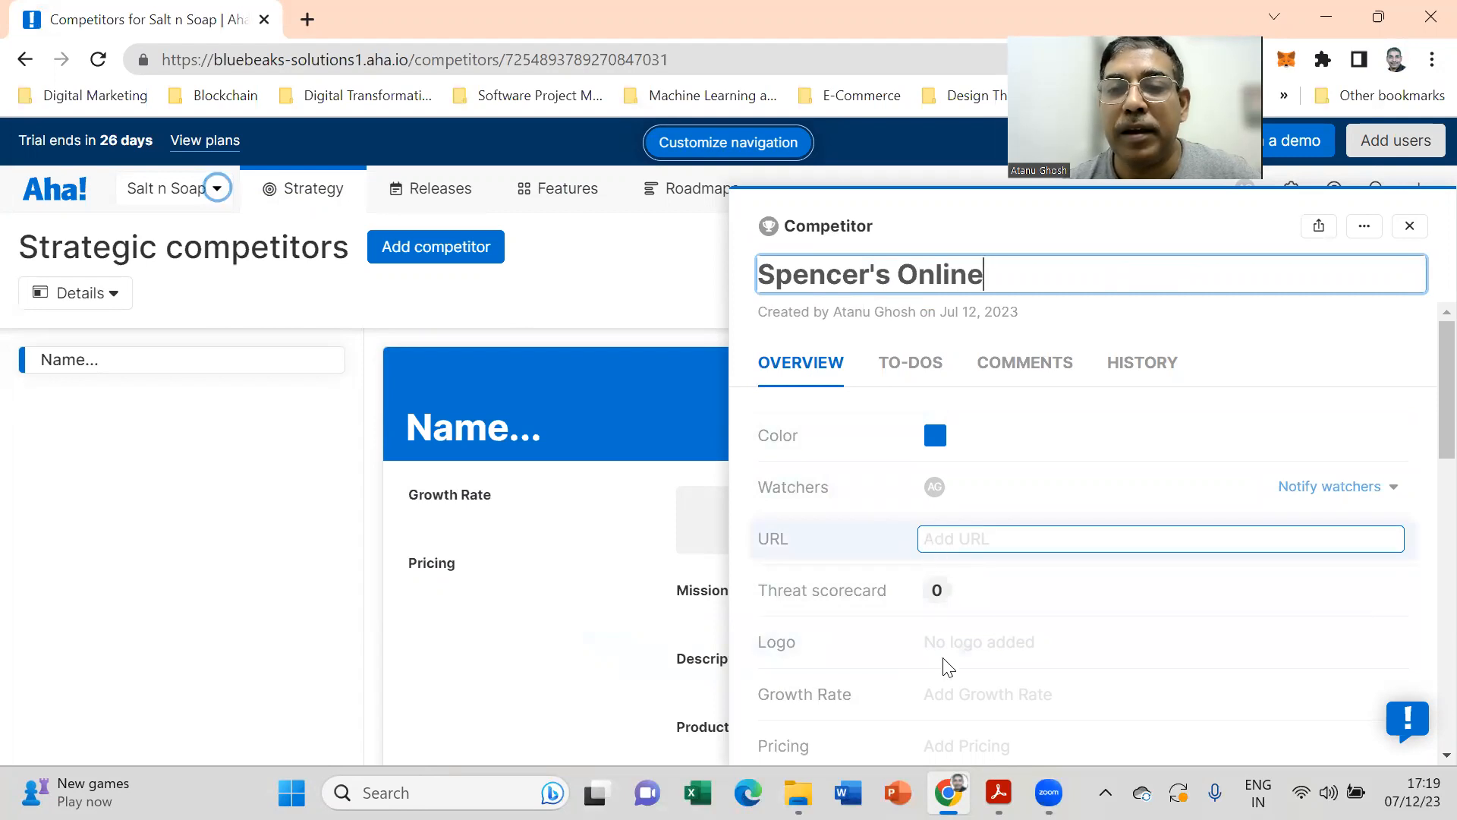
{"action": "mouse_move", "coordinate": [947, 793]}
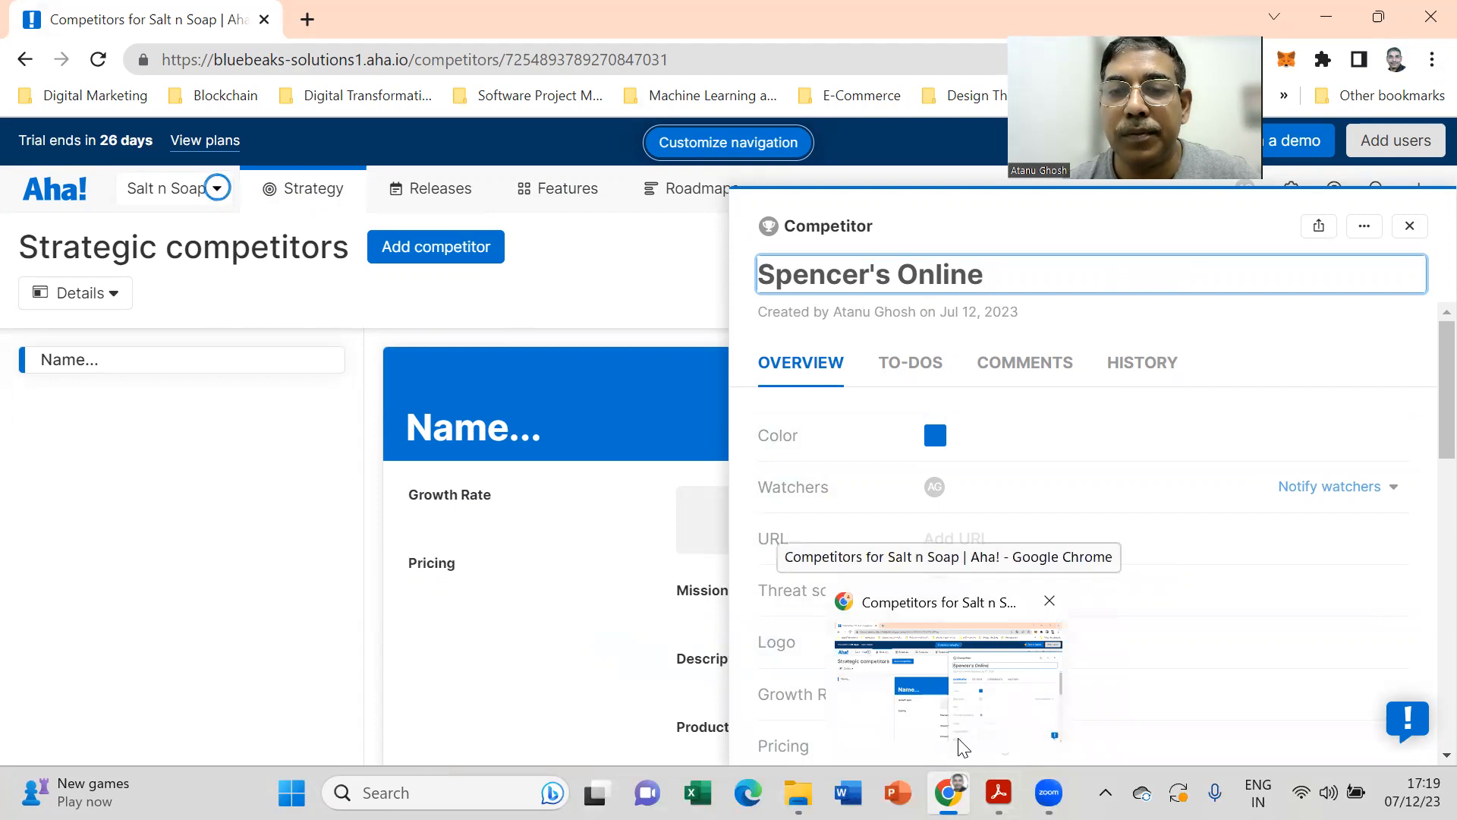
{"action": "left_click", "coordinate": [998, 793]}
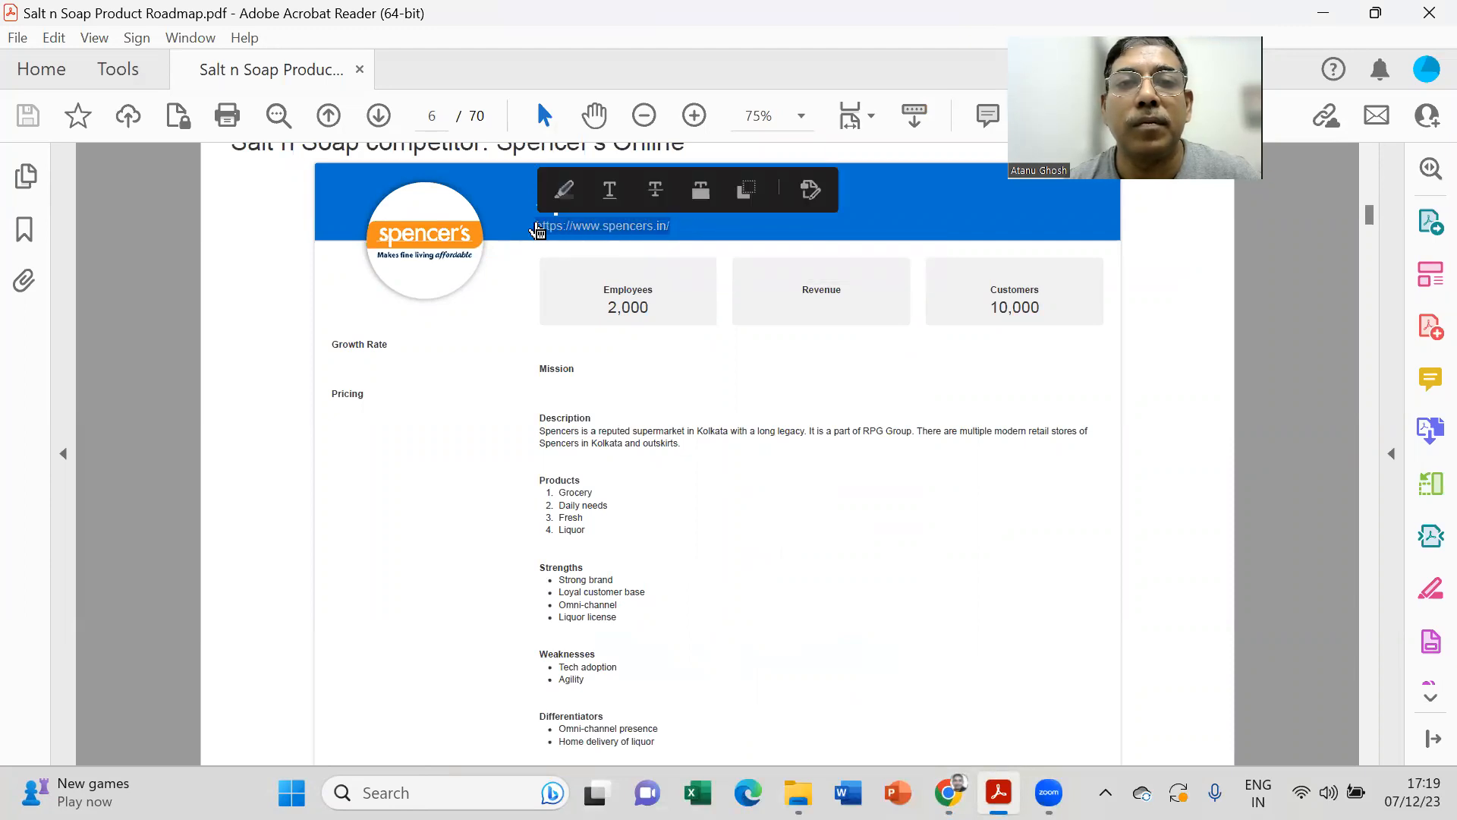
{"action": "left_click", "coordinate": [455, 518]}
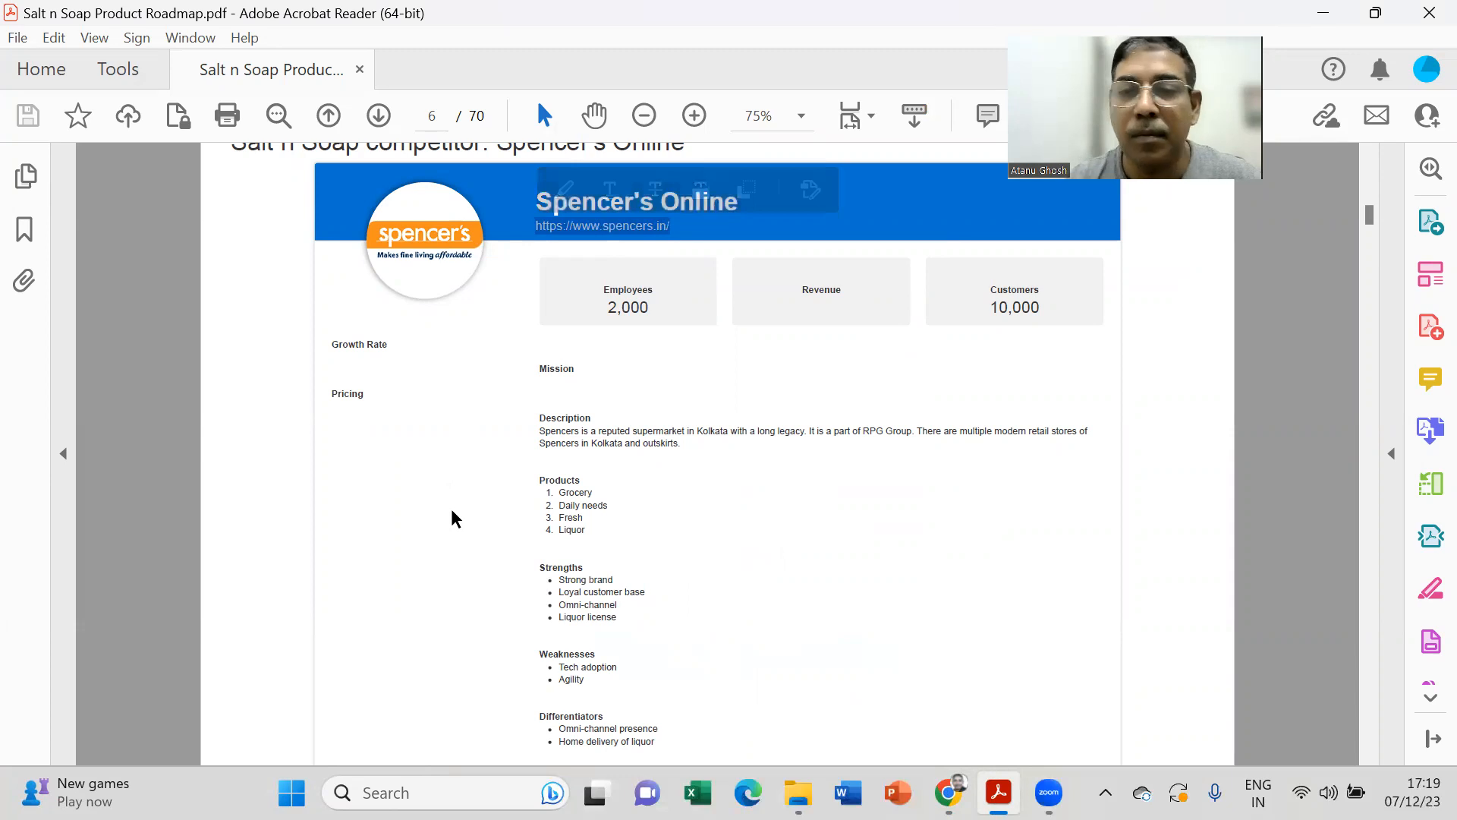
{"action": "left_click", "coordinate": [947, 792]}
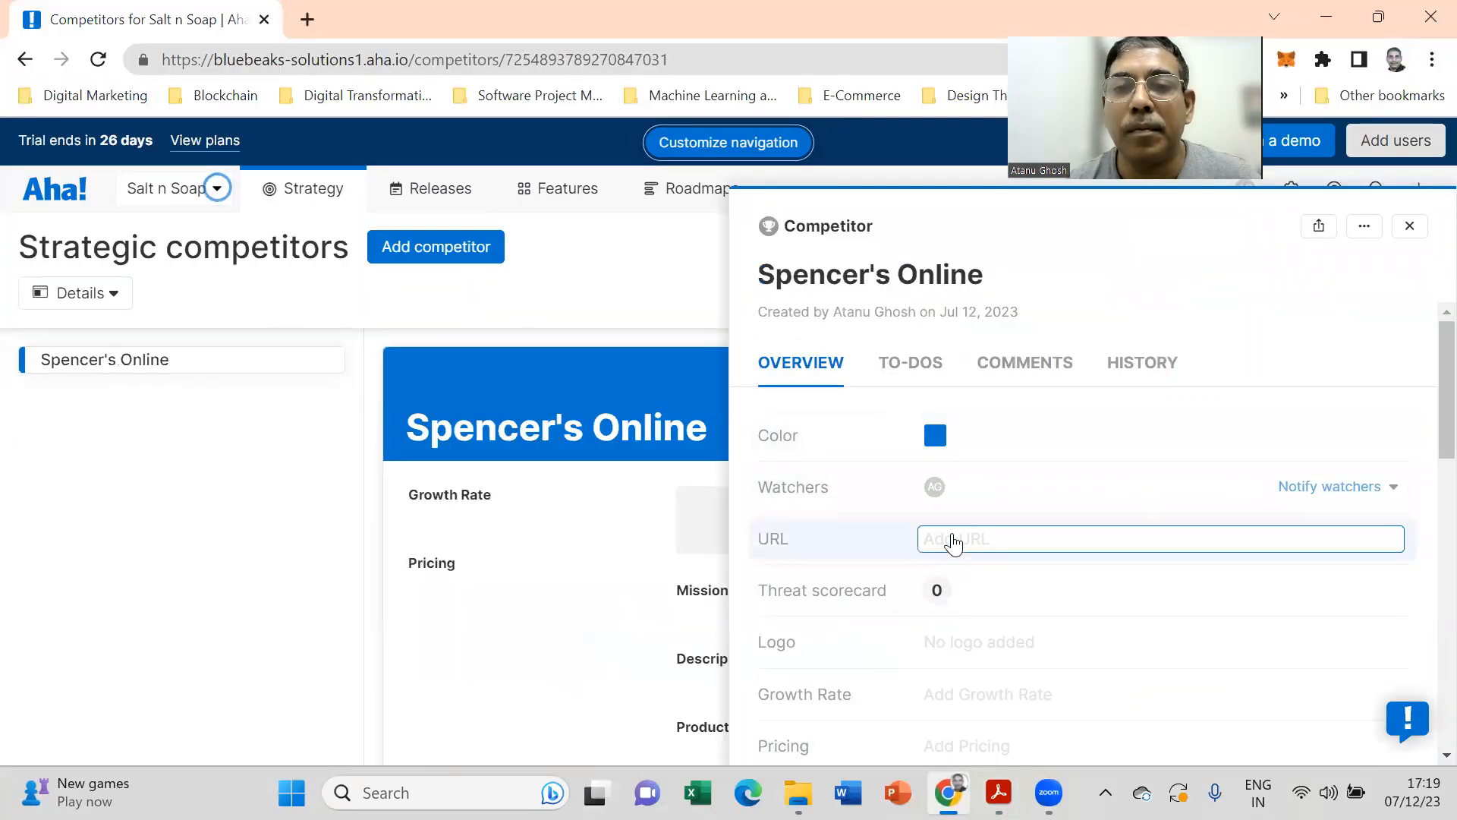
{"action": "type", "text": "https://www.spencers.in/"}
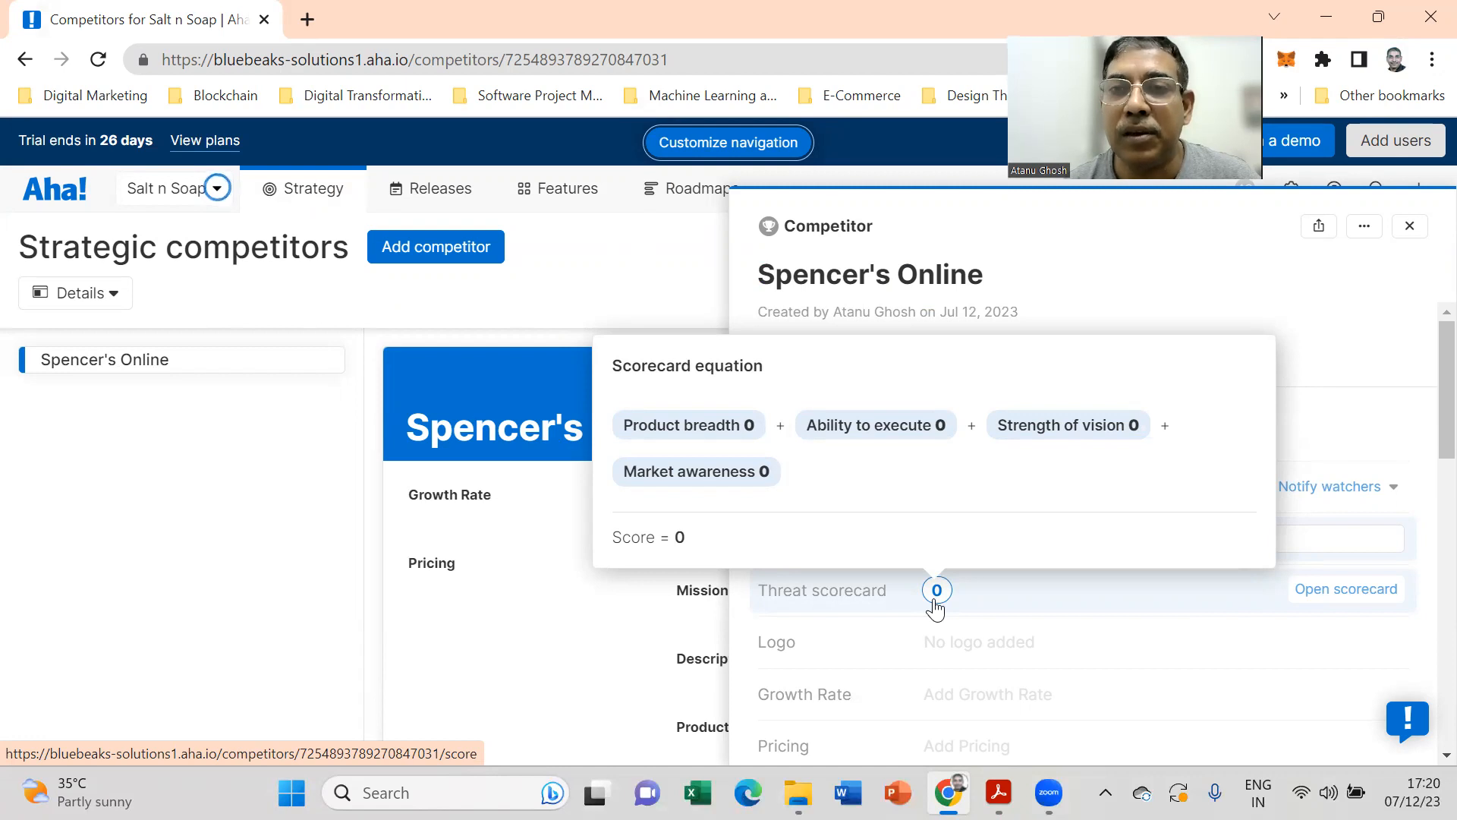
{"action": "mouse_move", "coordinate": [936, 595]}
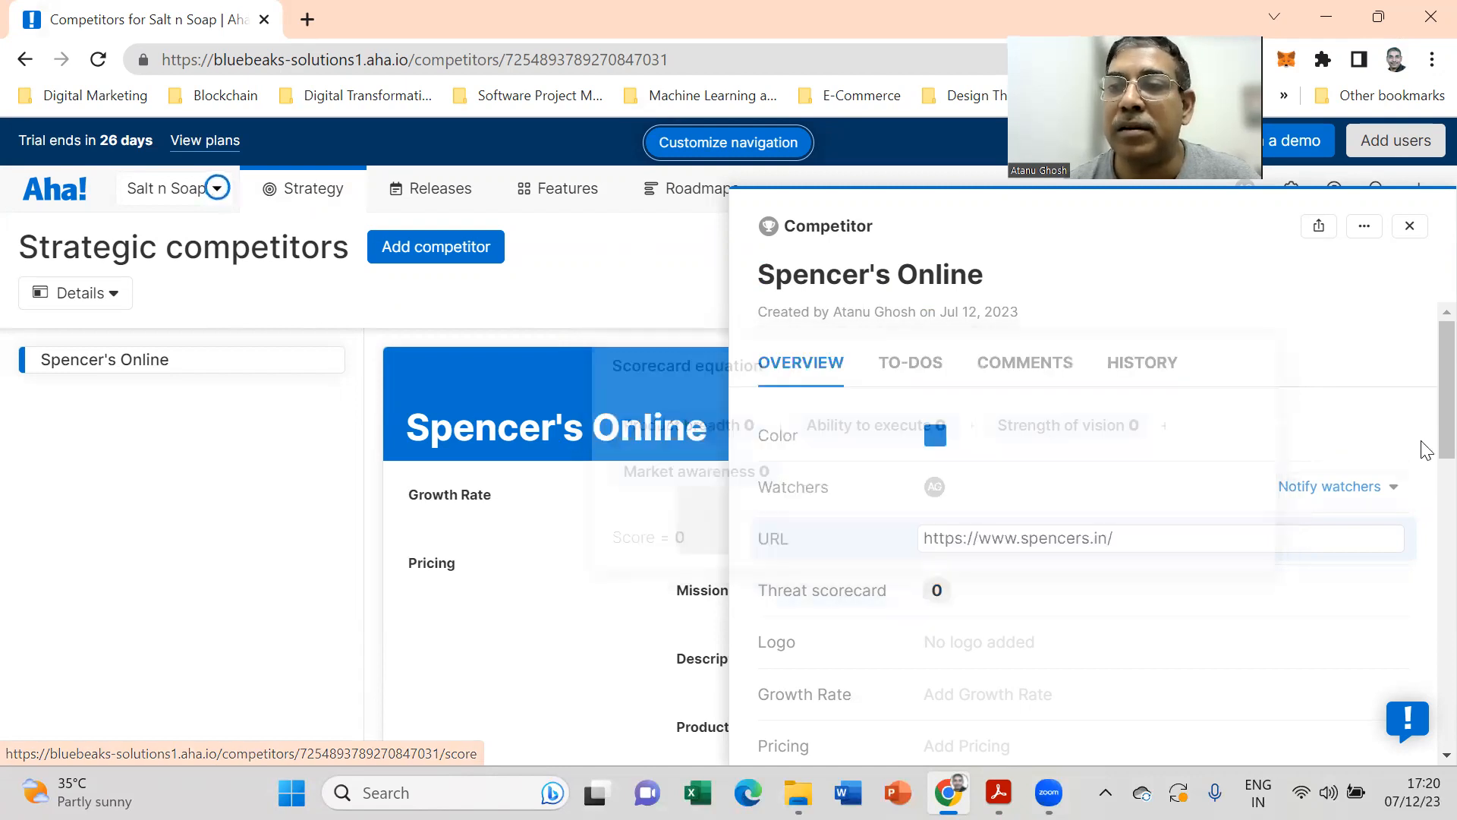
Step: Enter 2,000 as Spencer's Online's employee count
{"action": "scroll", "scroll_direction": "down", "scroll_amount": 3}
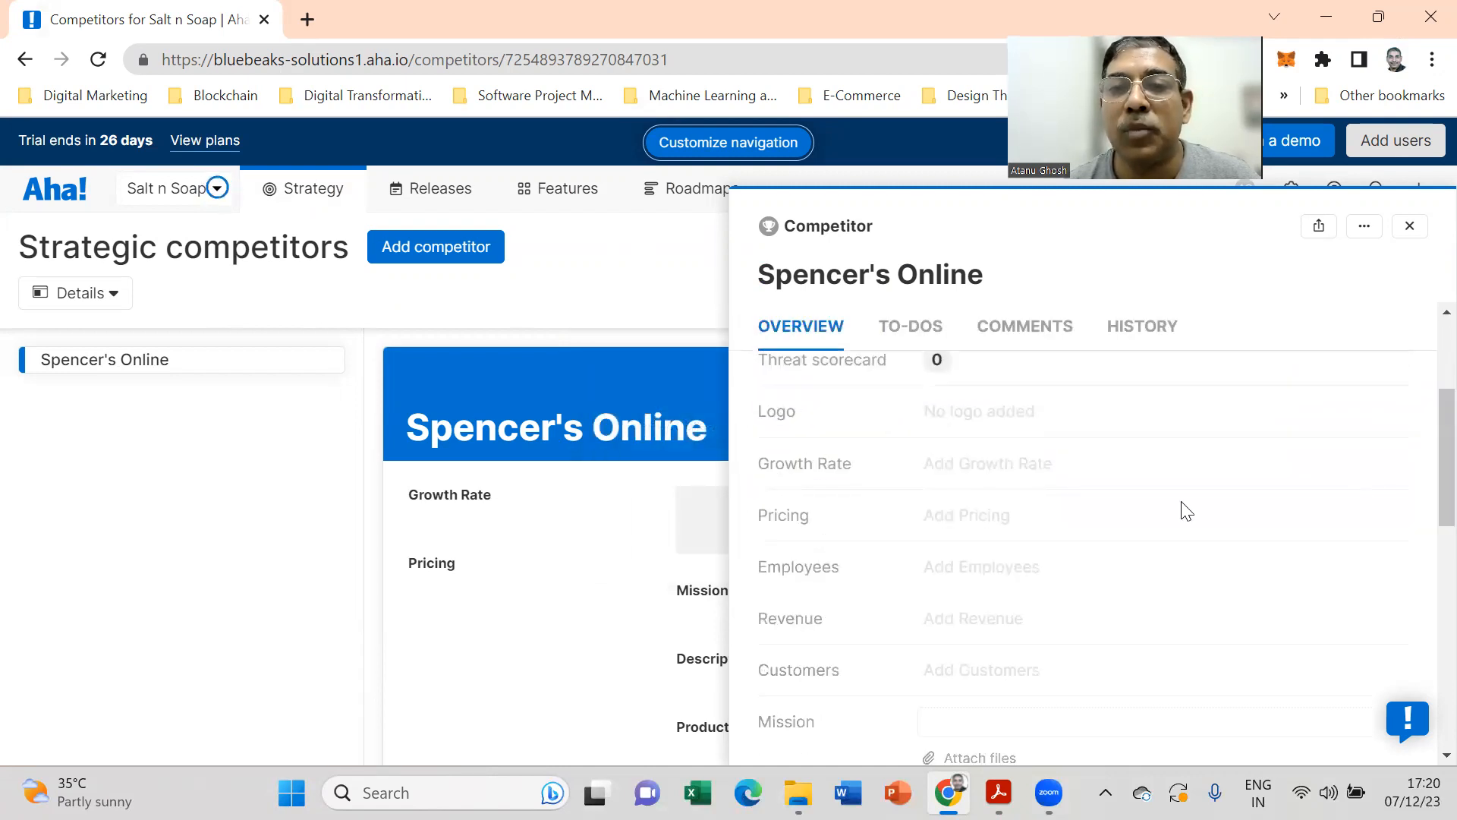
{"action": "left_click", "coordinate": [985, 463]}
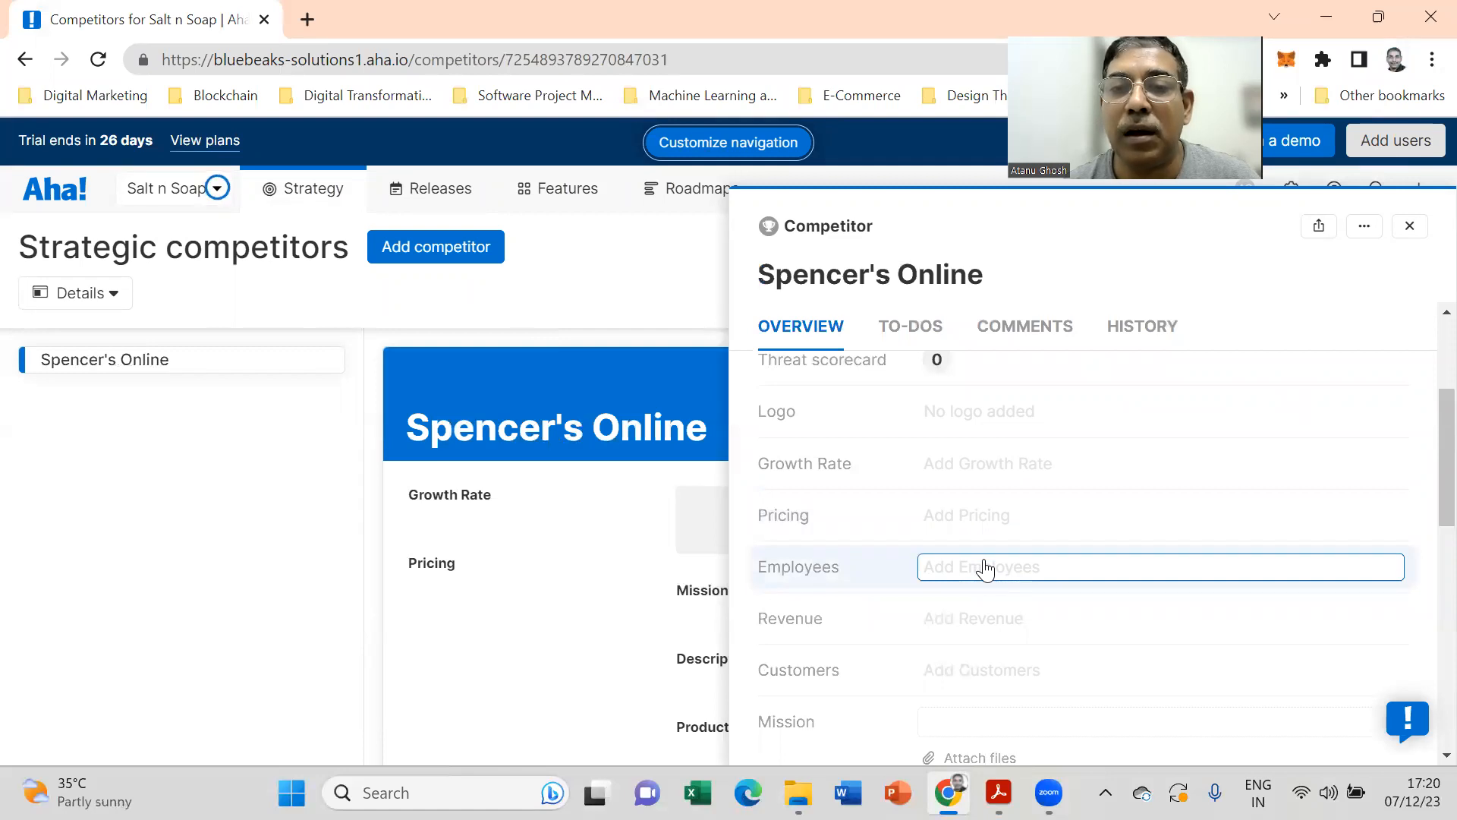
{"action": "type", "text": "2"}
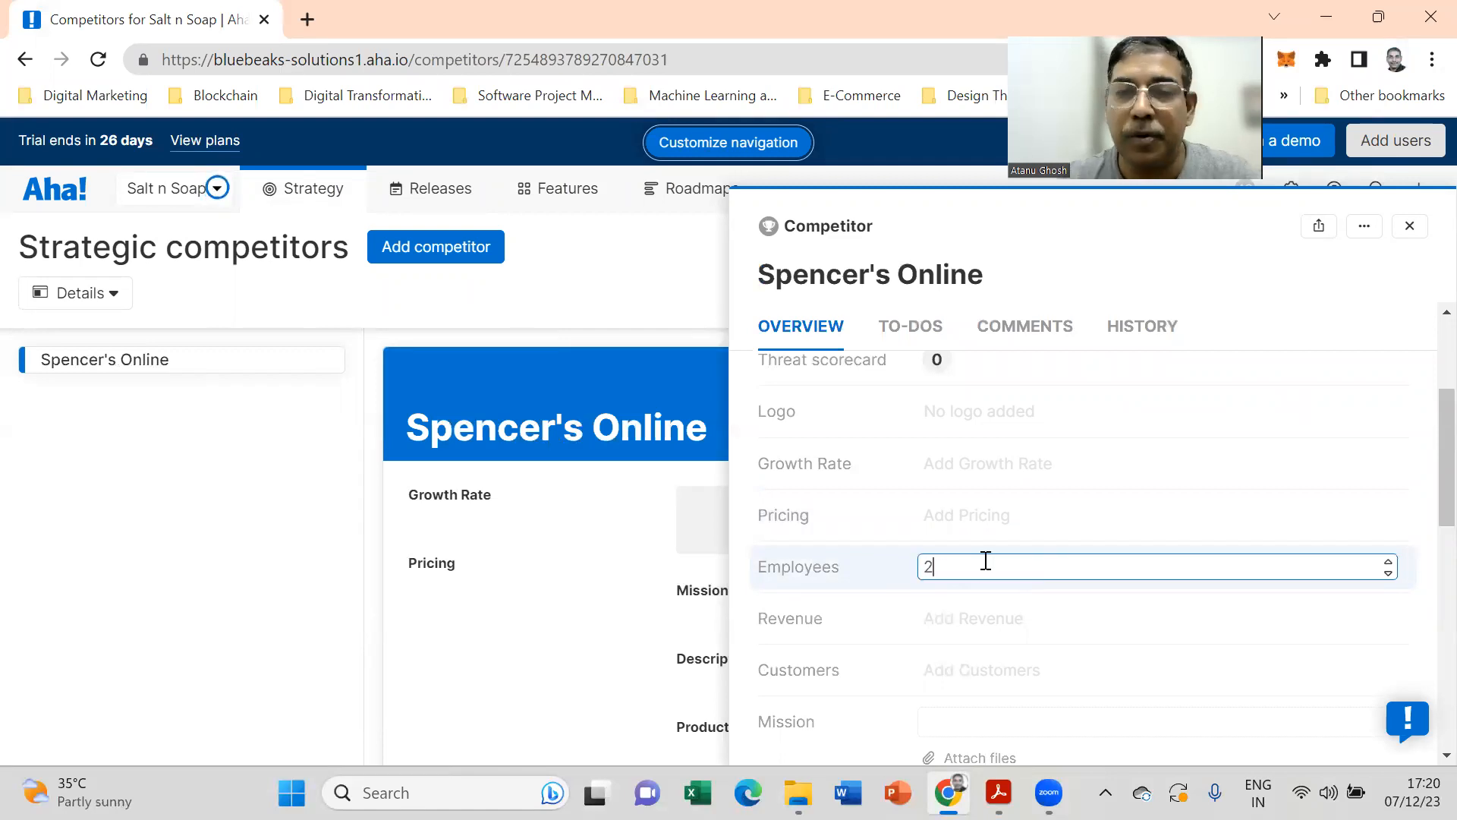
{"action": "type", "text": "000"}
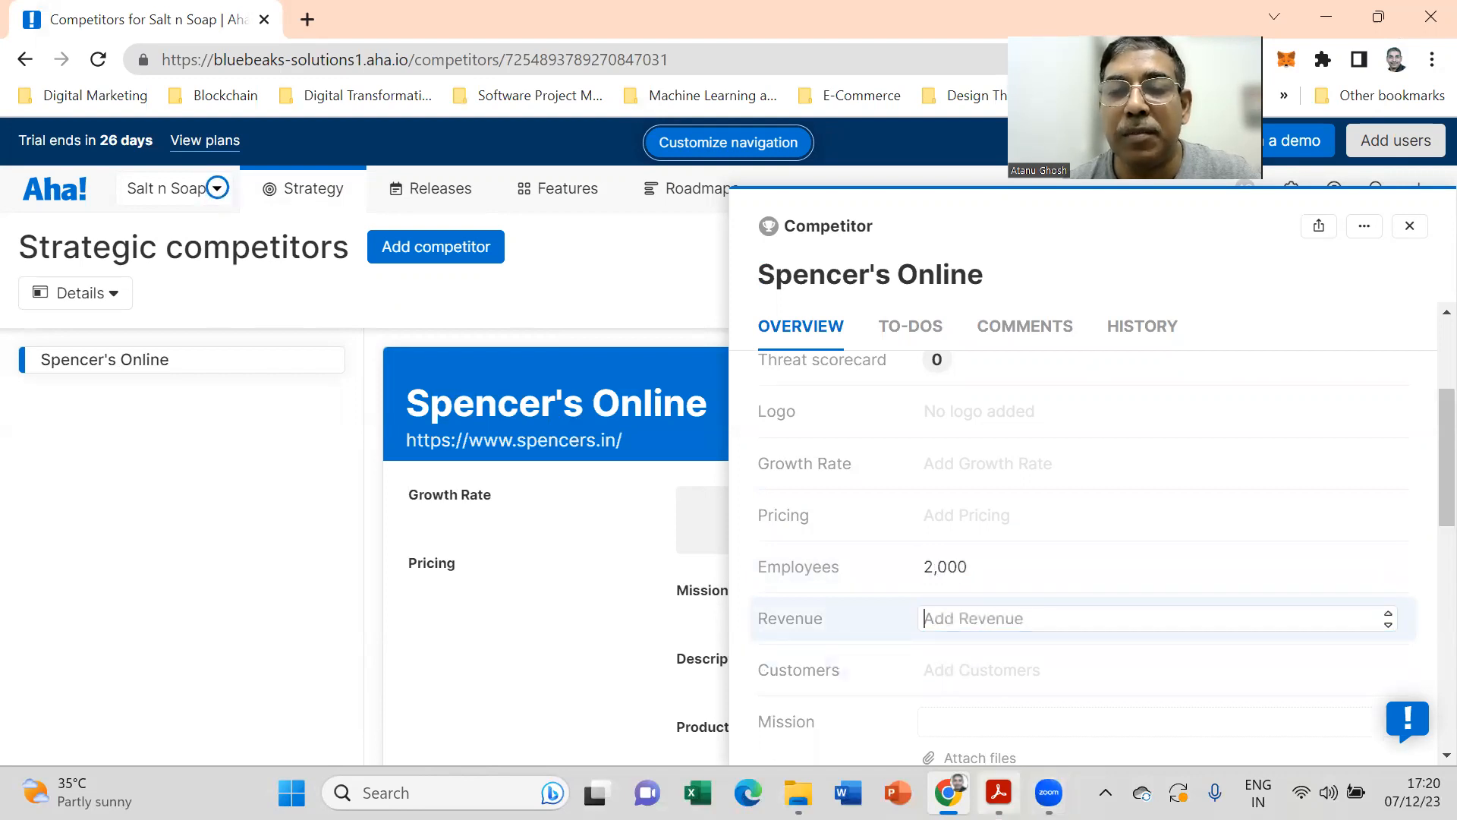
Step: Check the PDF figures and enter 10000 as the customer count
{"action": "left_click", "coordinate": [998, 793]}
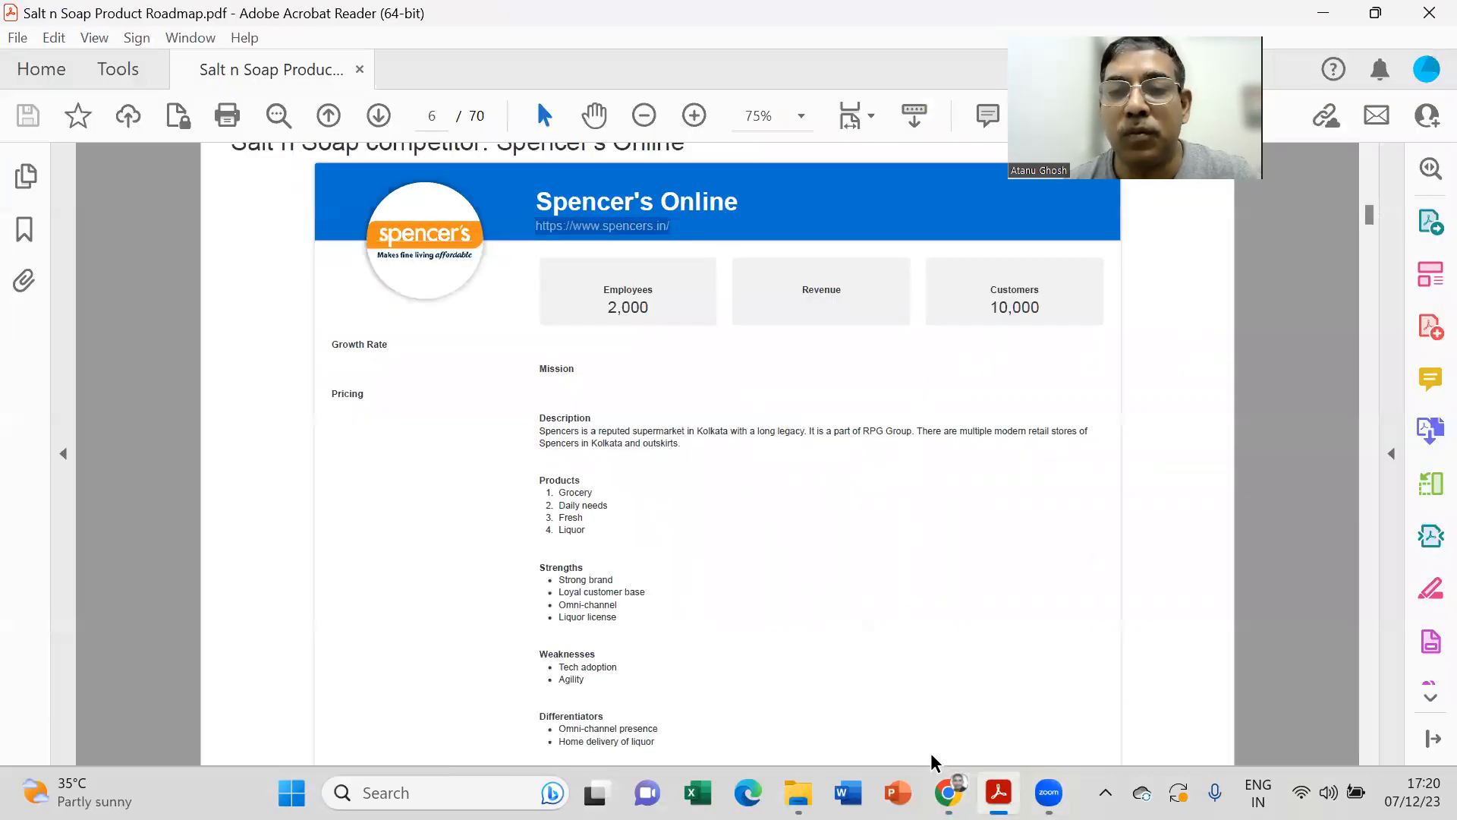
{"action": "left_click", "coordinate": [948, 793]}
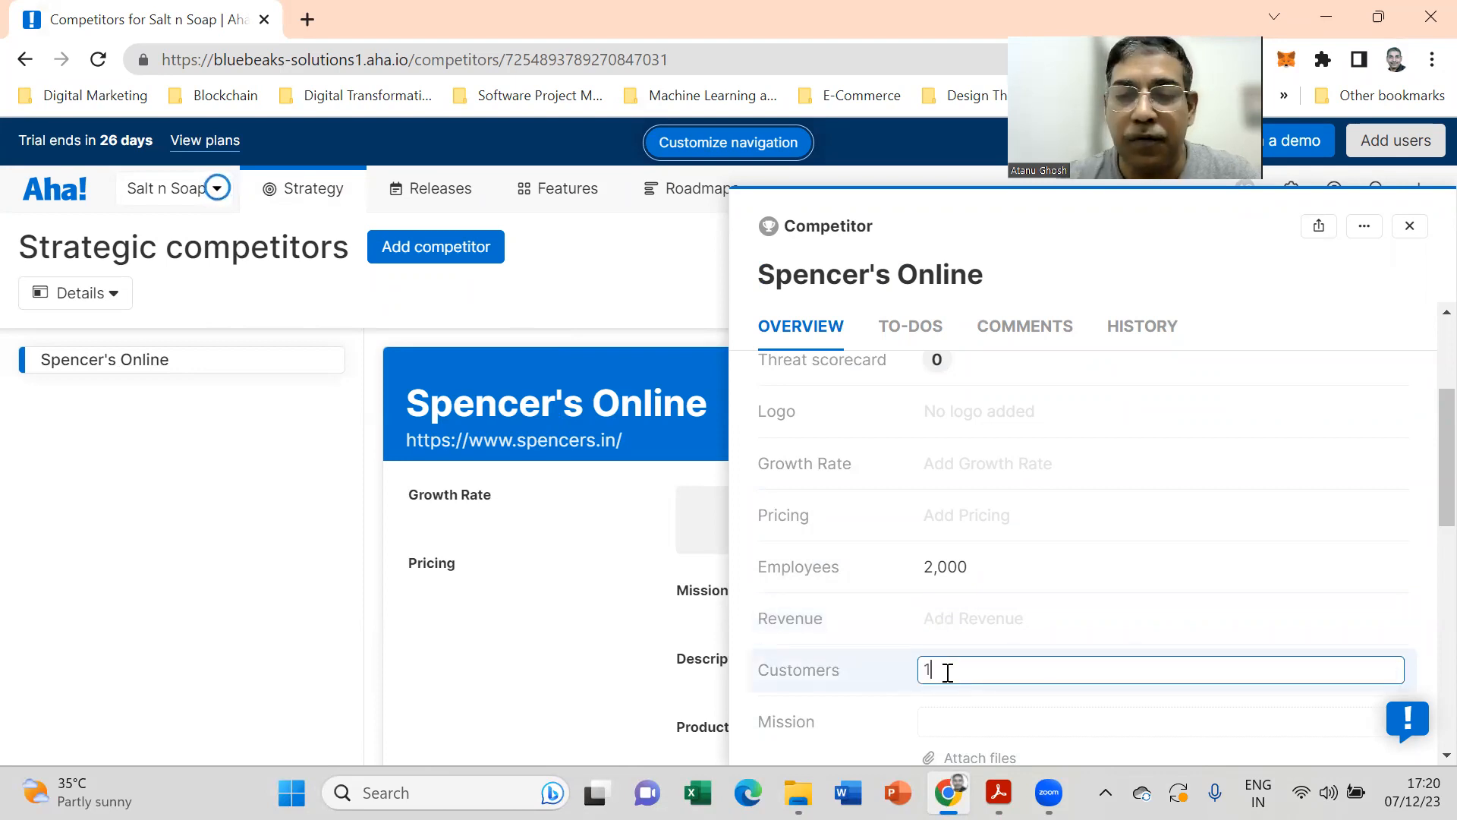
{"action": "type", "text": "0000"}
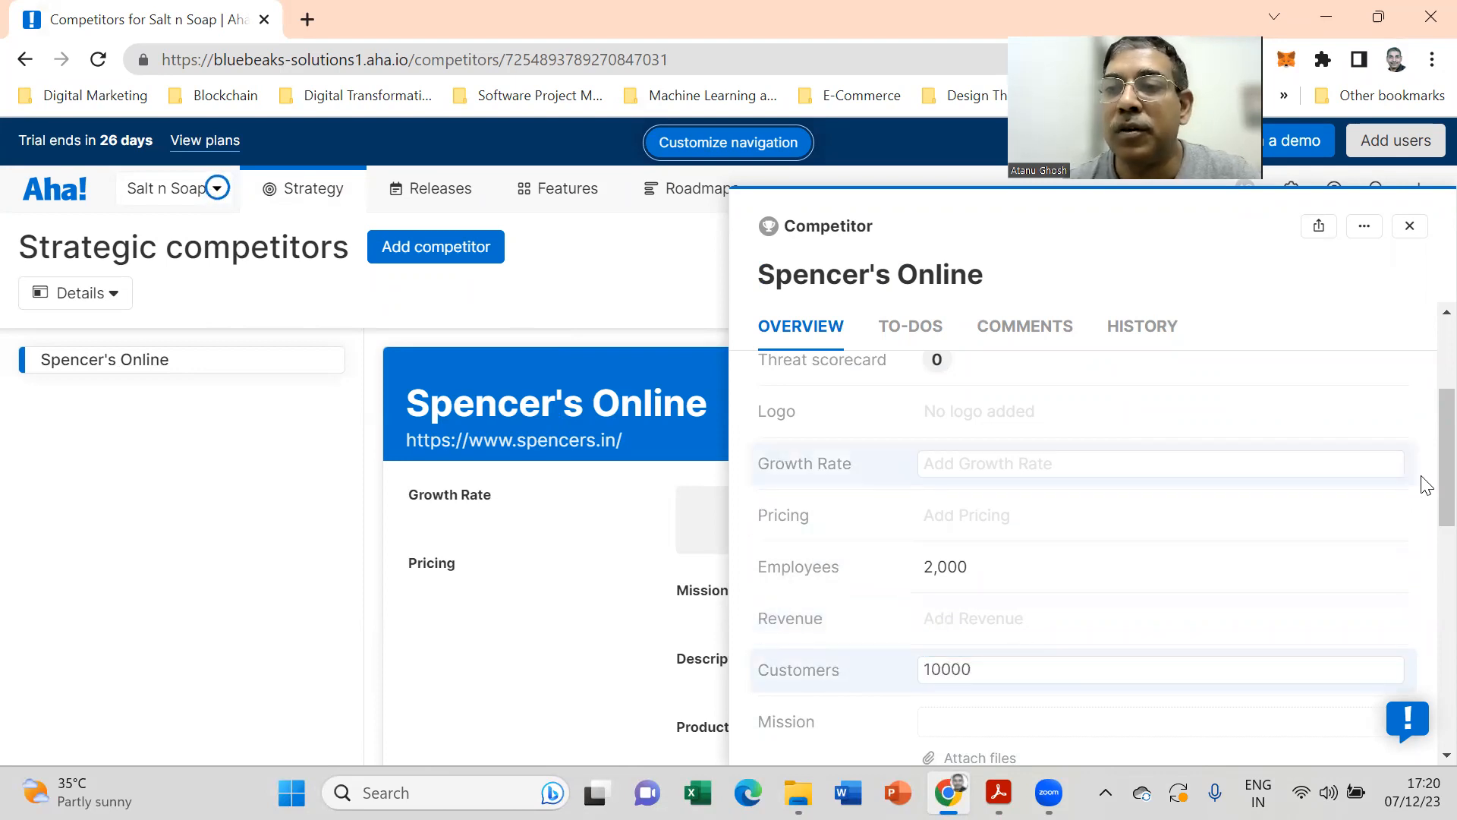
{"action": "scroll", "scroll_direction": "down", "scroll_amount": 3}
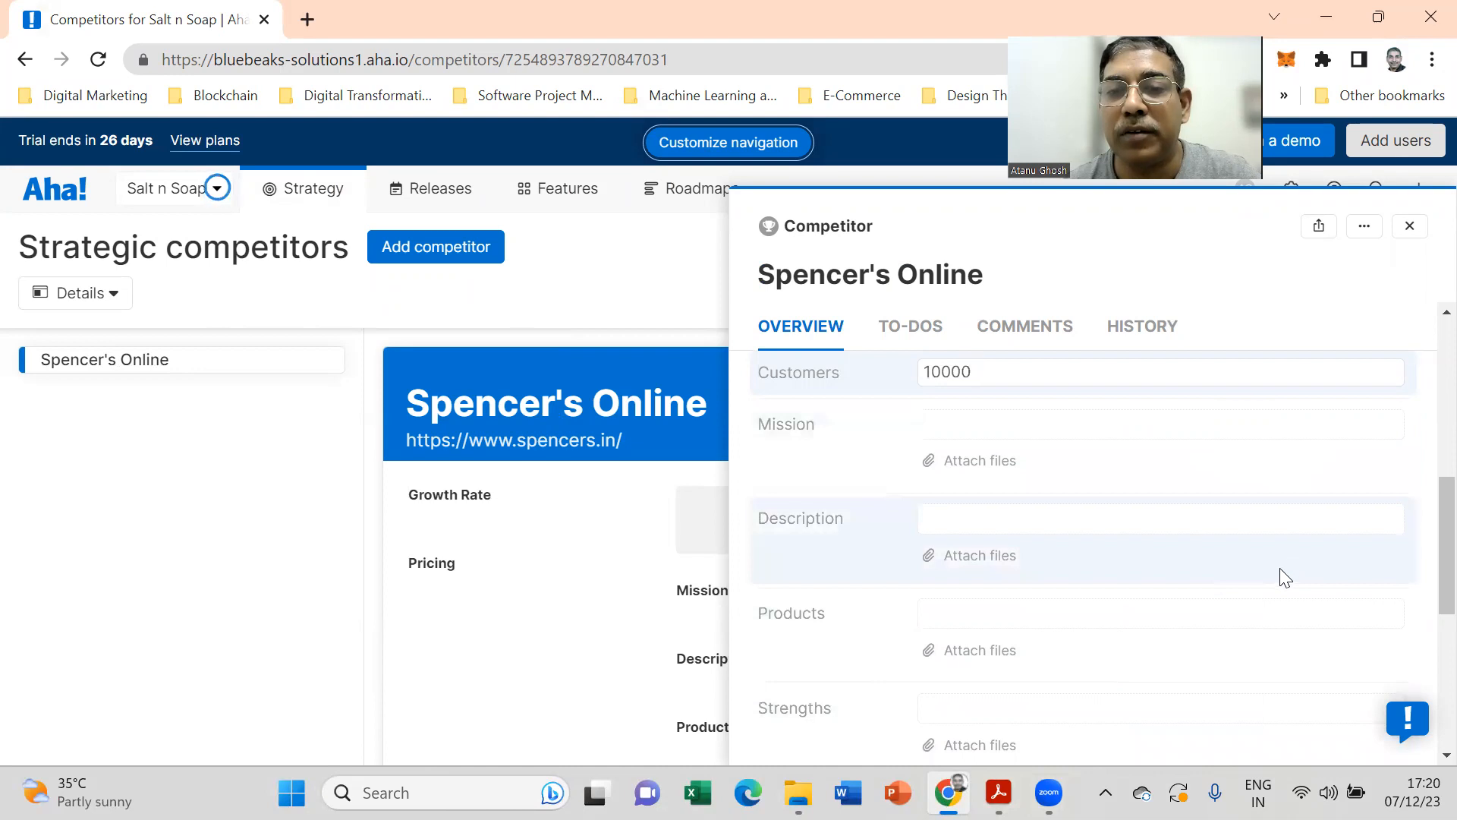
Step: Paste the Kolkata supermarket description and products Grocery, Daily needs, Fresh, Liquor from the PDF
{"action": "left_click", "coordinate": [1160, 372]}
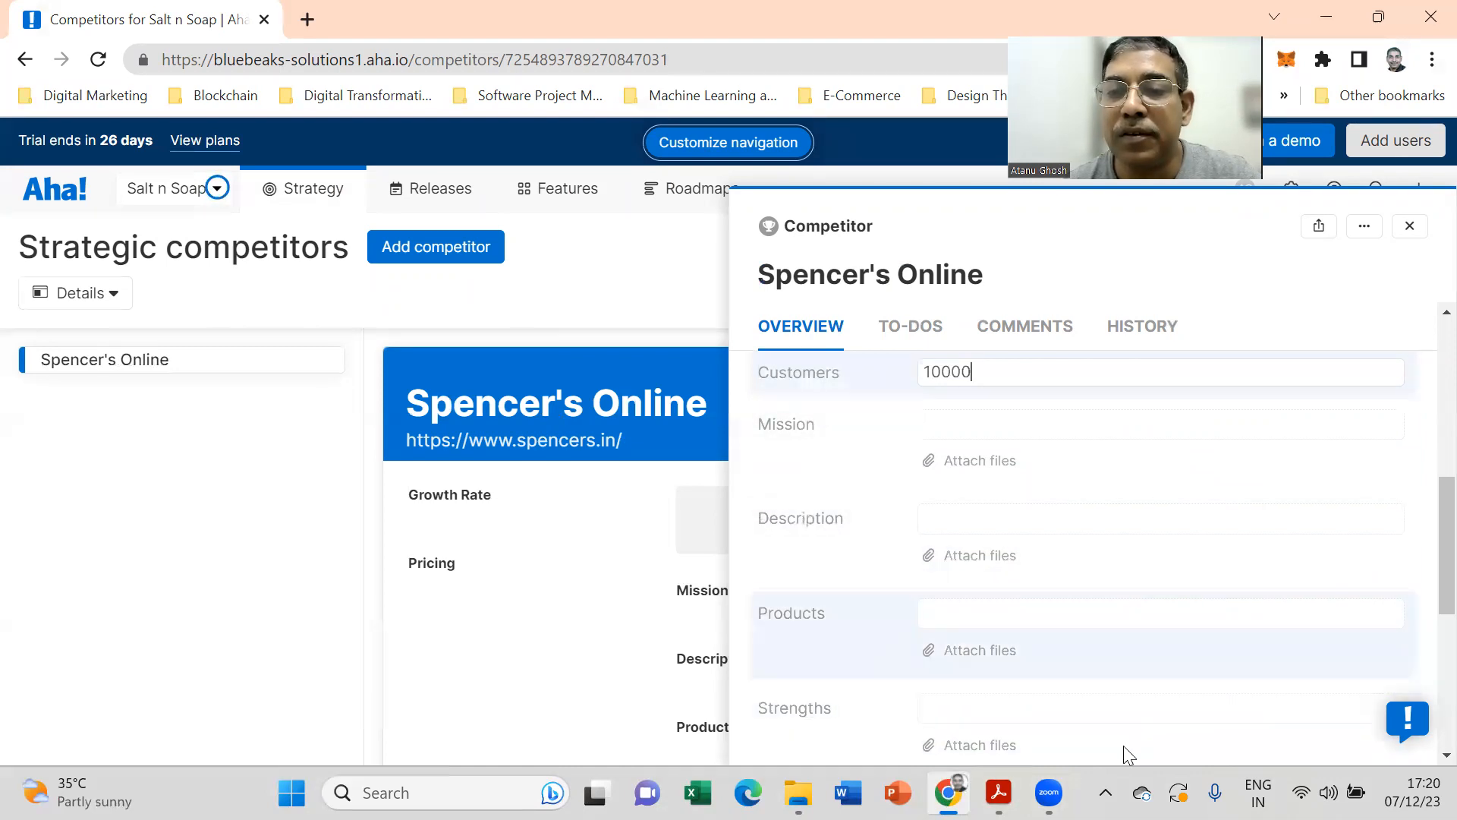
{"action": "left_click", "coordinate": [998, 792]}
{"action": "type", "text": "Spencers is a reputed supermarket in Kolkata with a long legacy. It is a part of RPG Group. There are multiple modern retail stores of Spencers in Kolkata and outskirts."}
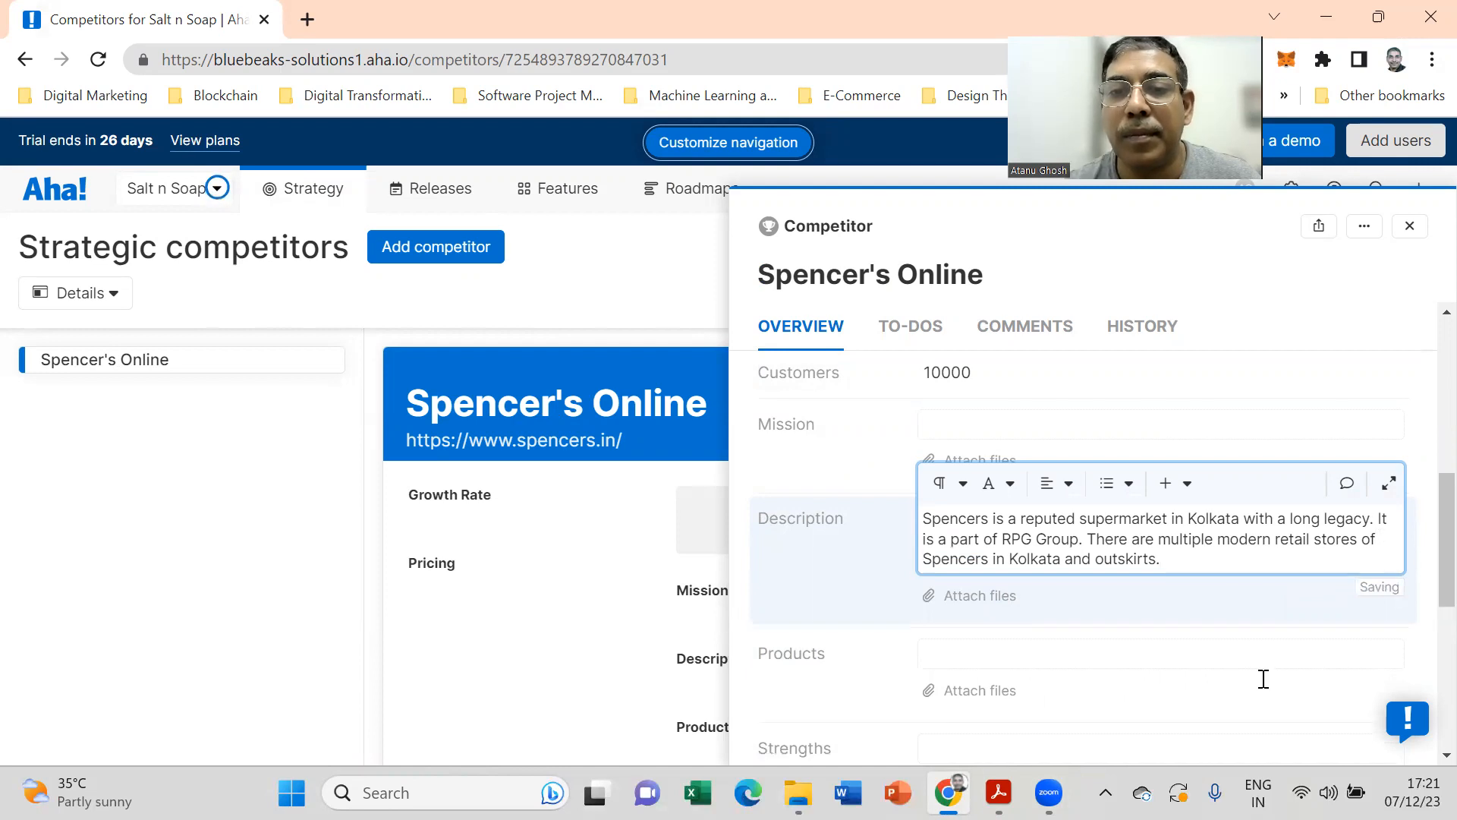
{"action": "left_click", "coordinate": [1159, 653]}
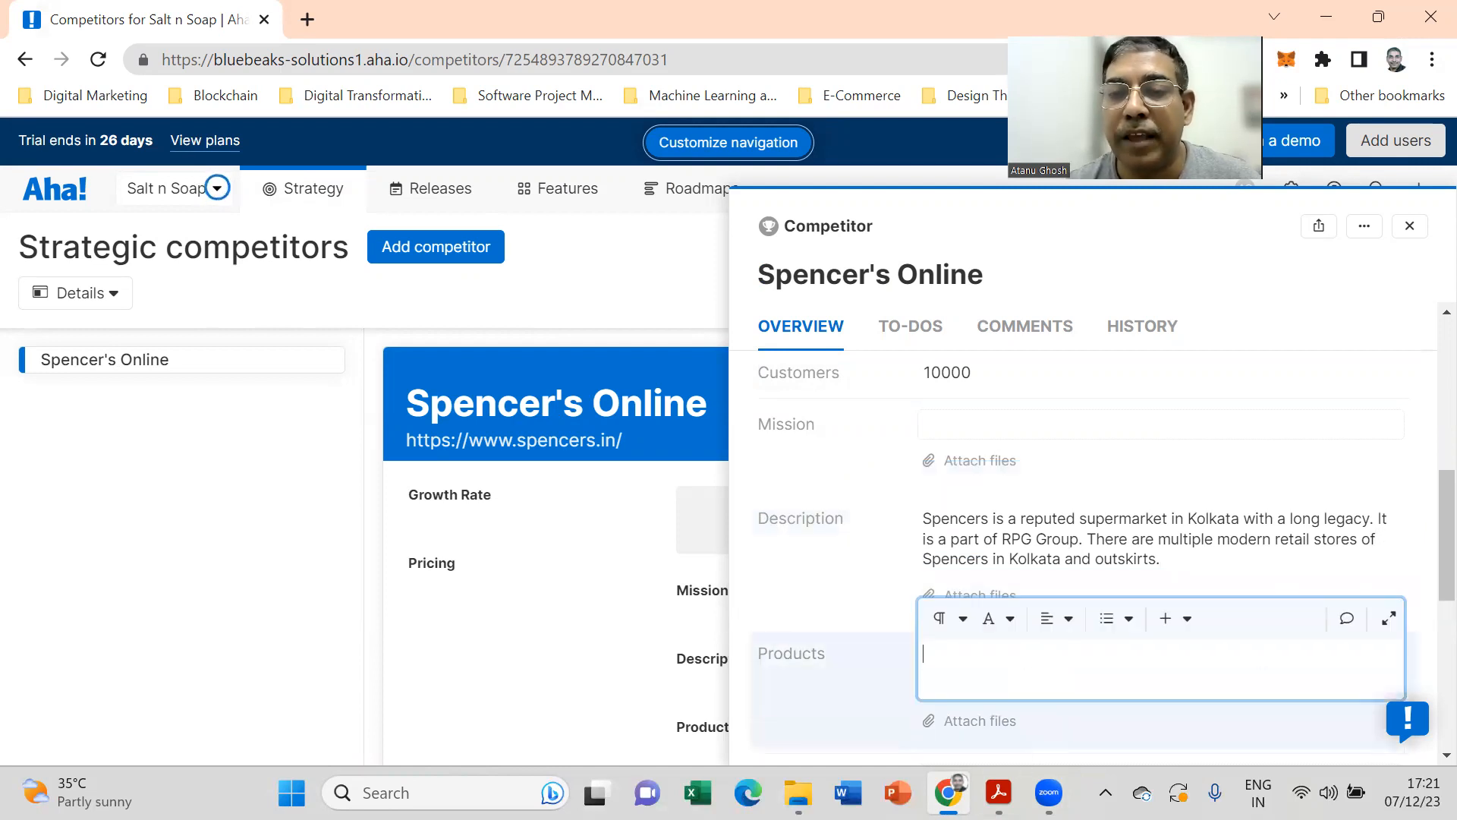
{"action": "left_click", "coordinate": [998, 793]}
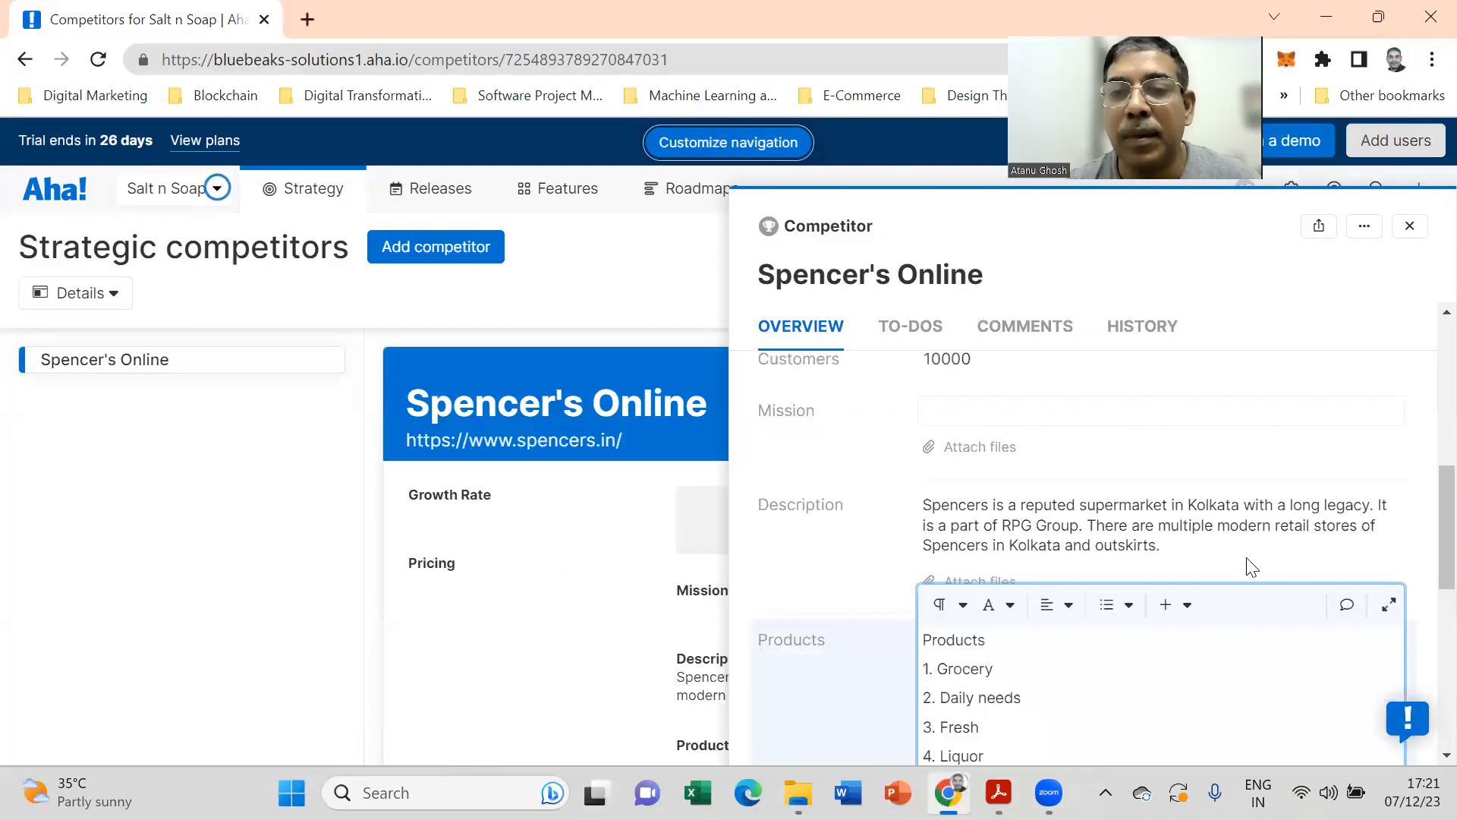
{"action": "scroll", "scroll_direction": "down", "scroll_amount": 3}
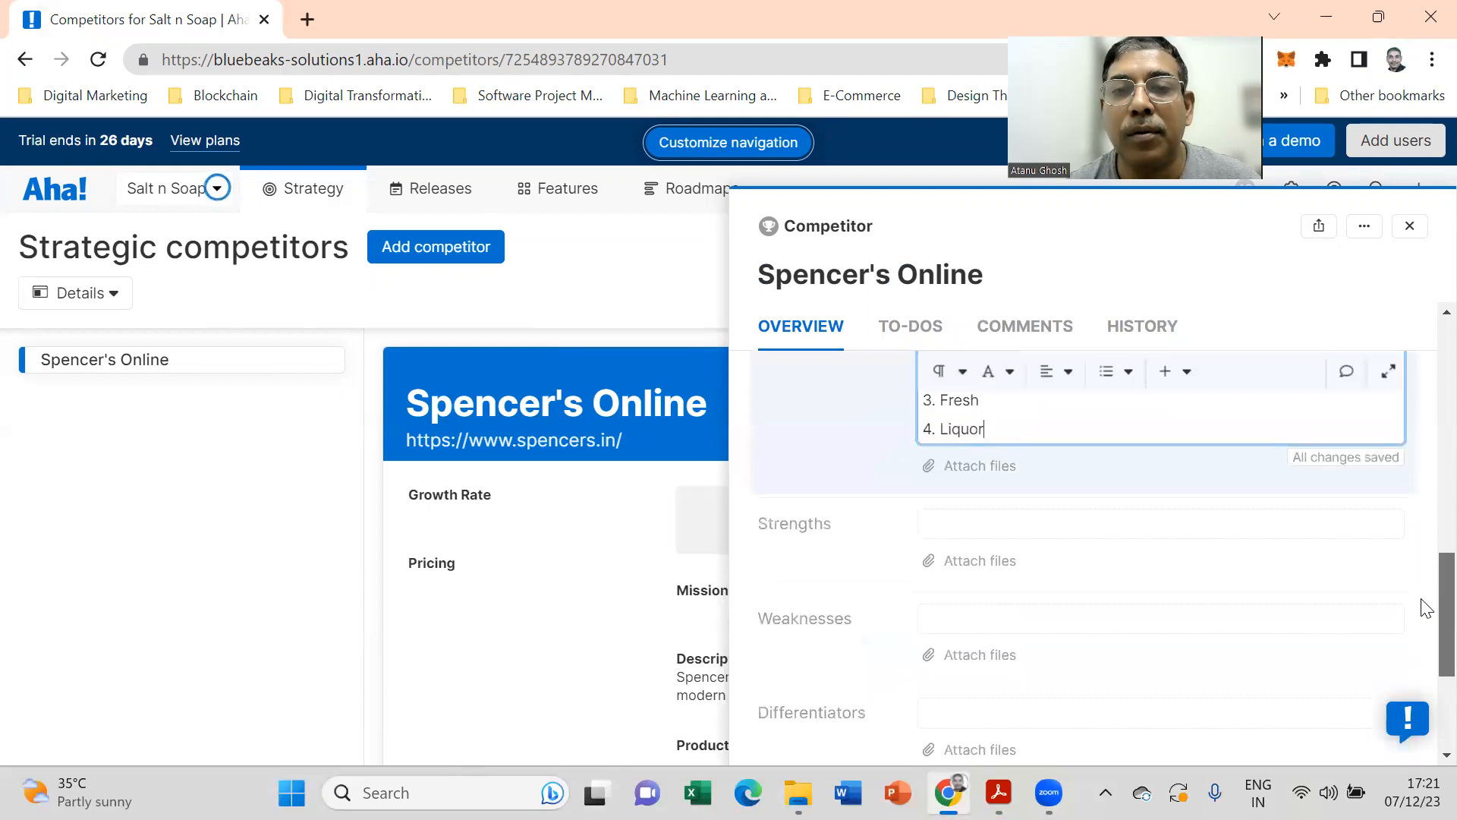
Step: Fill Strengths with Strong brand, Loyal customer base, Omni-channel and Liquor license
{"action": "left_click", "coordinate": [1159, 534]}
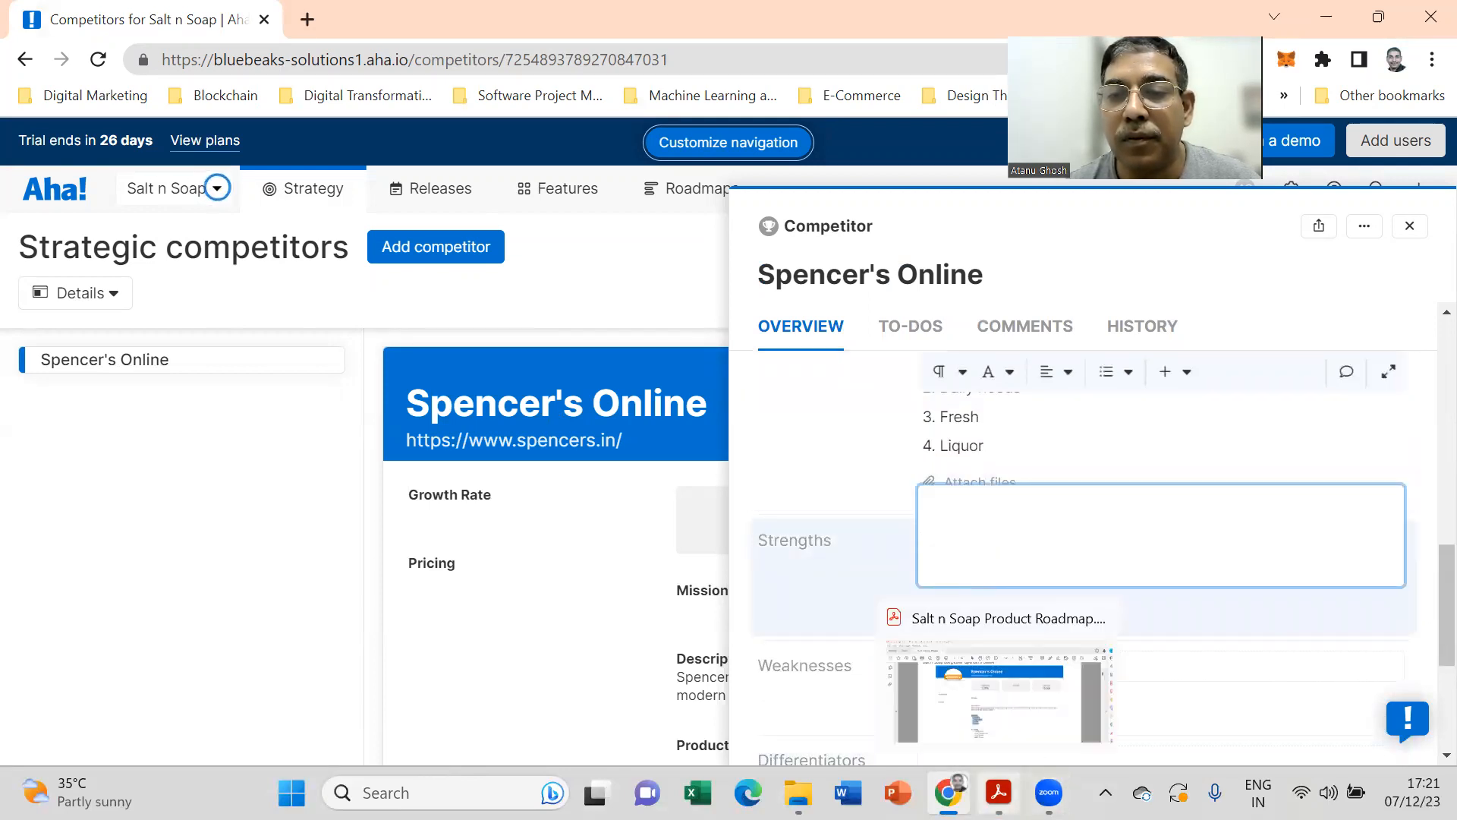
{"action": "left_click", "coordinate": [997, 618]}
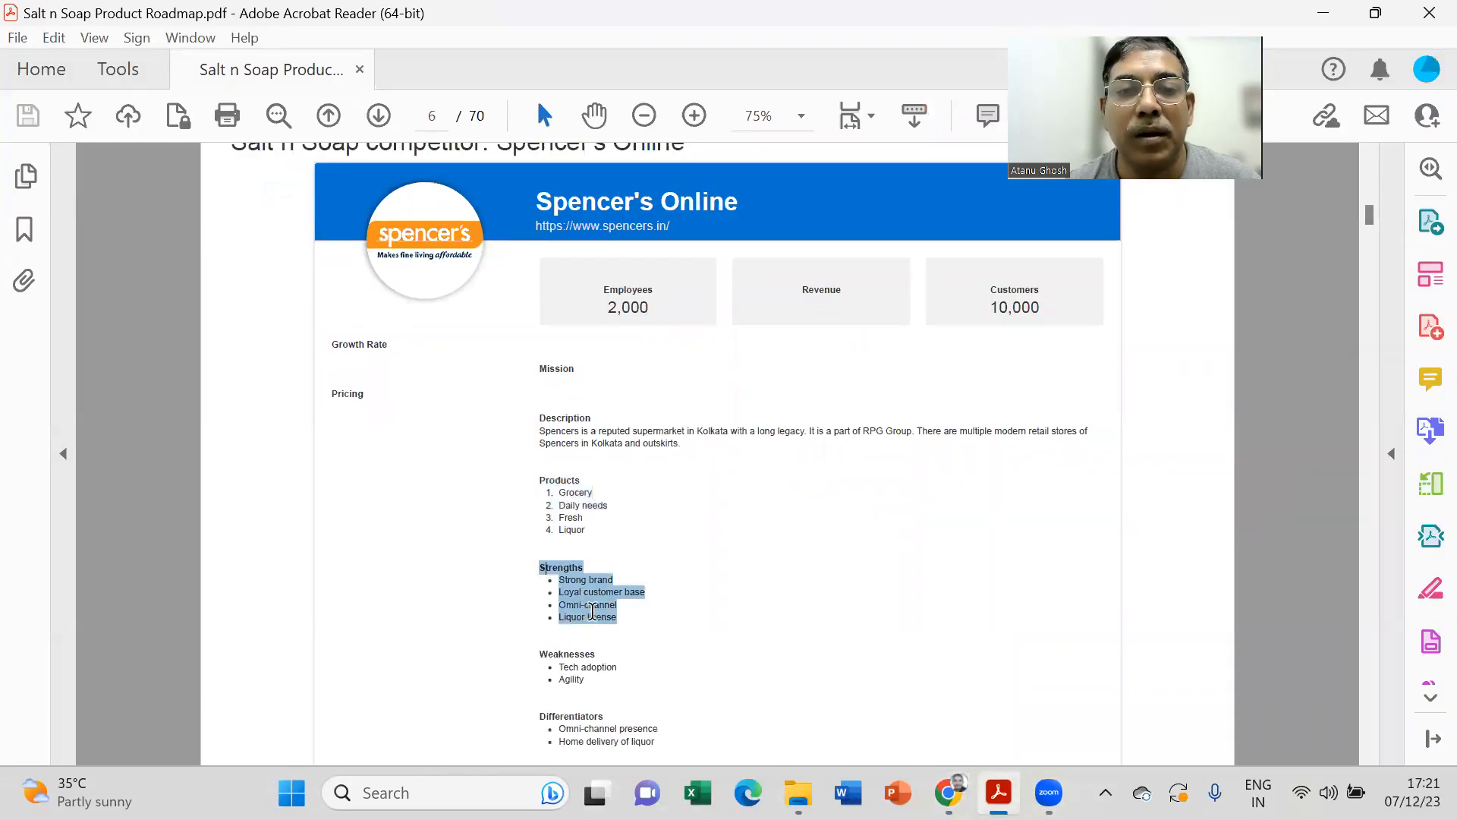
{"action": "left_click", "coordinate": [591, 613]}
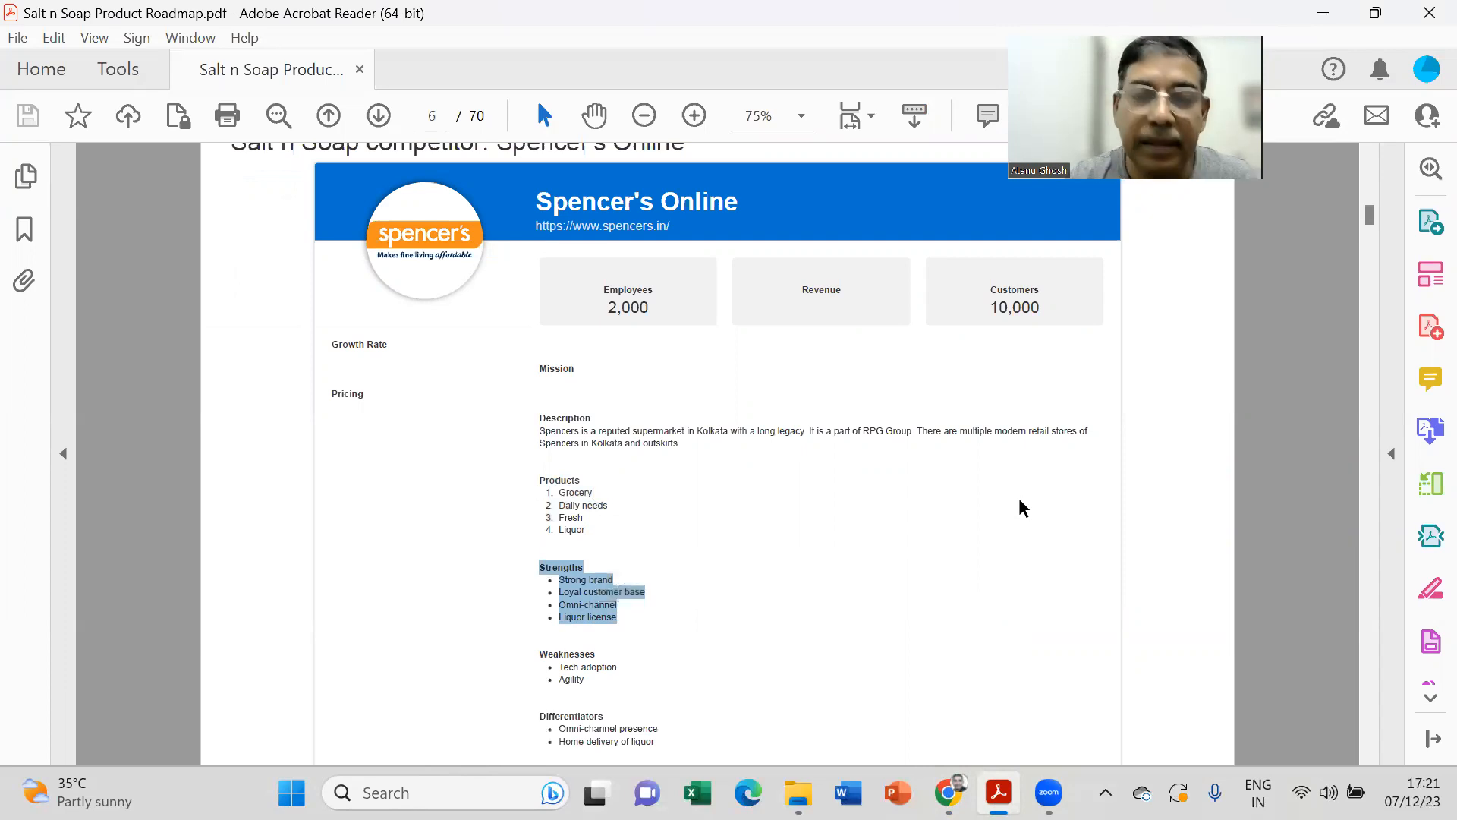
{"action": "mouse_move", "coordinate": [947, 792]}
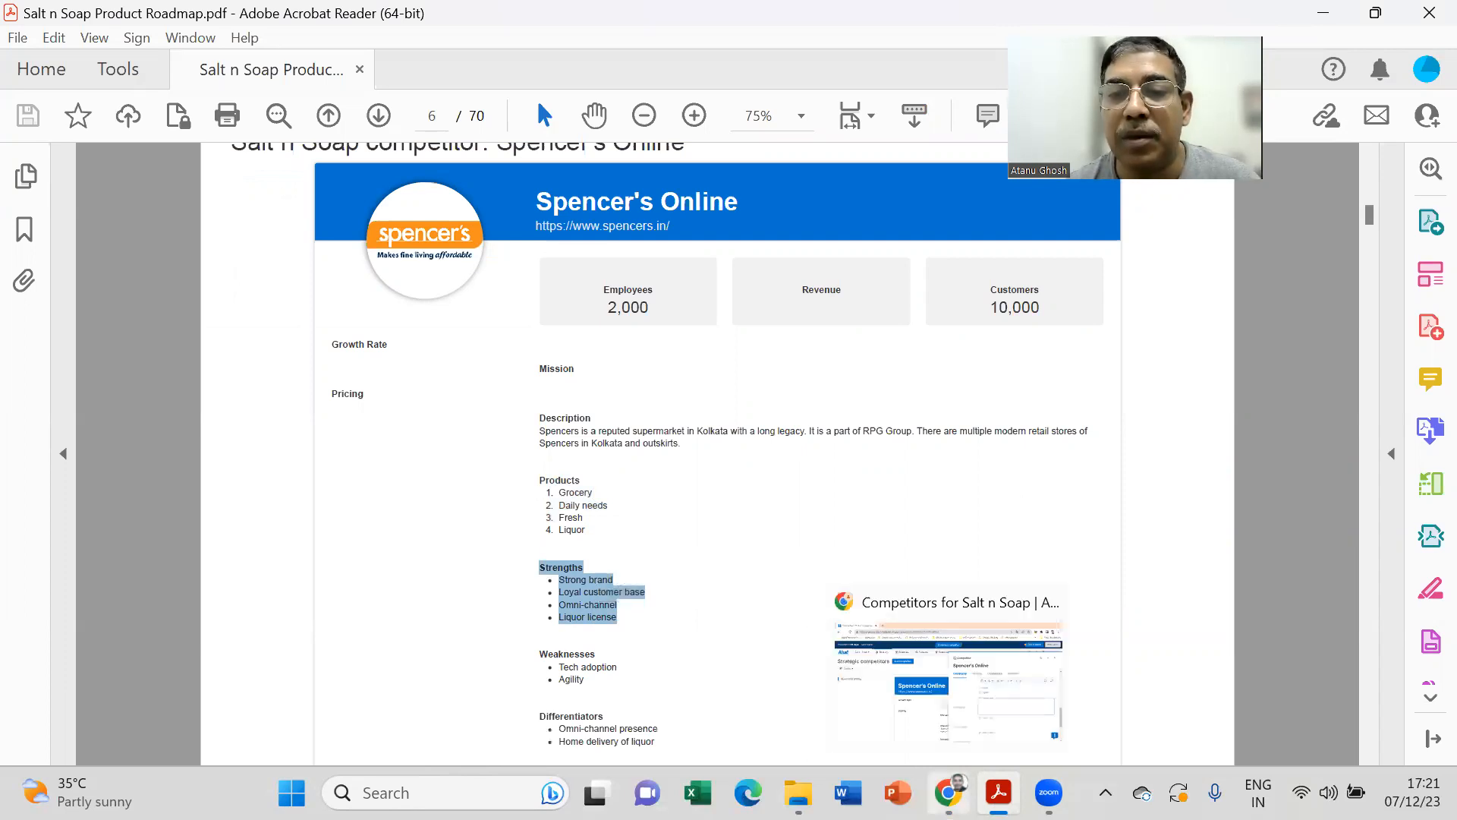
{"action": "left_click", "coordinate": [947, 793]}
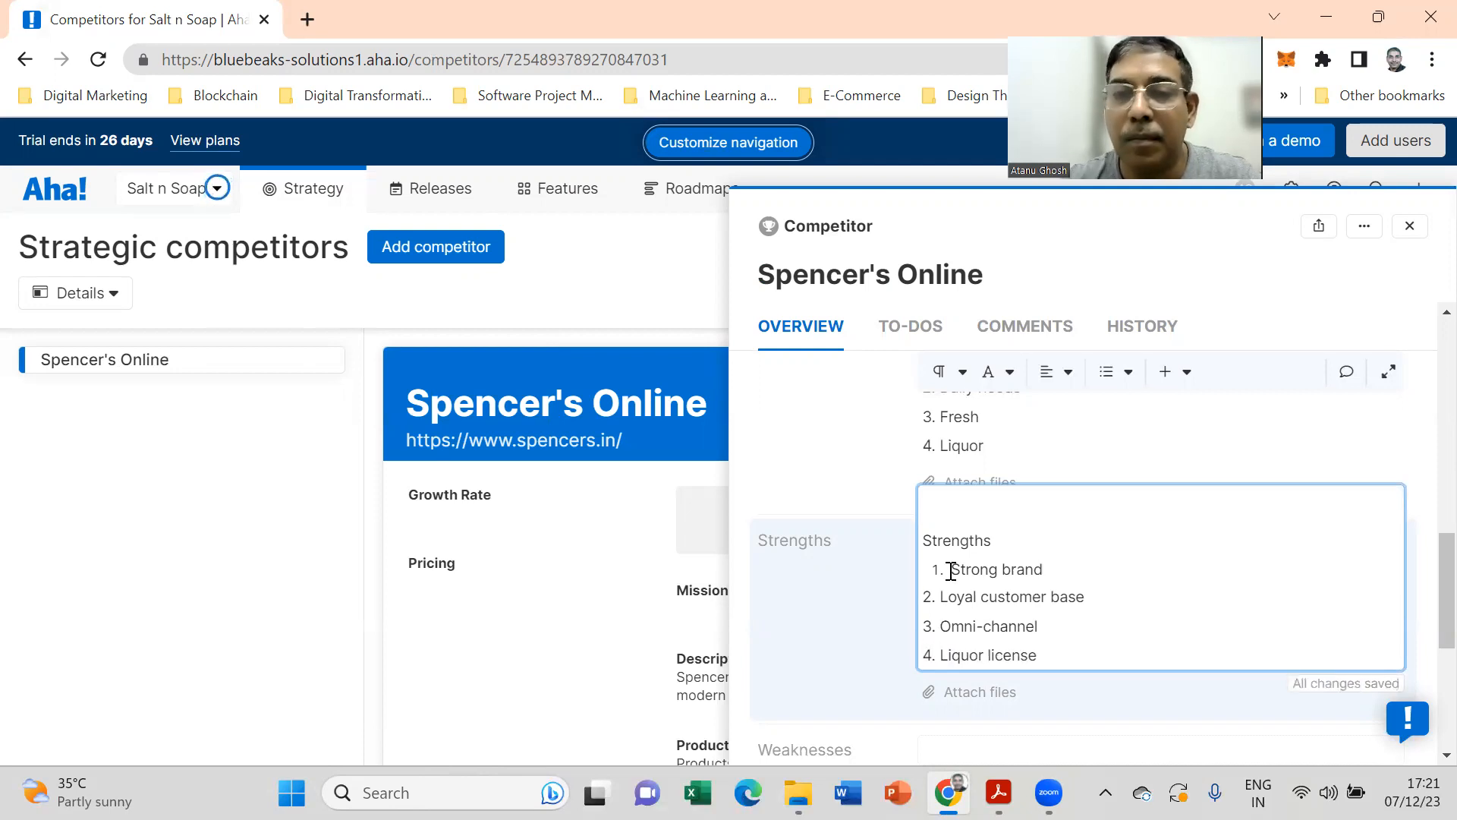
{"action": "key", "text": "Backspace"}
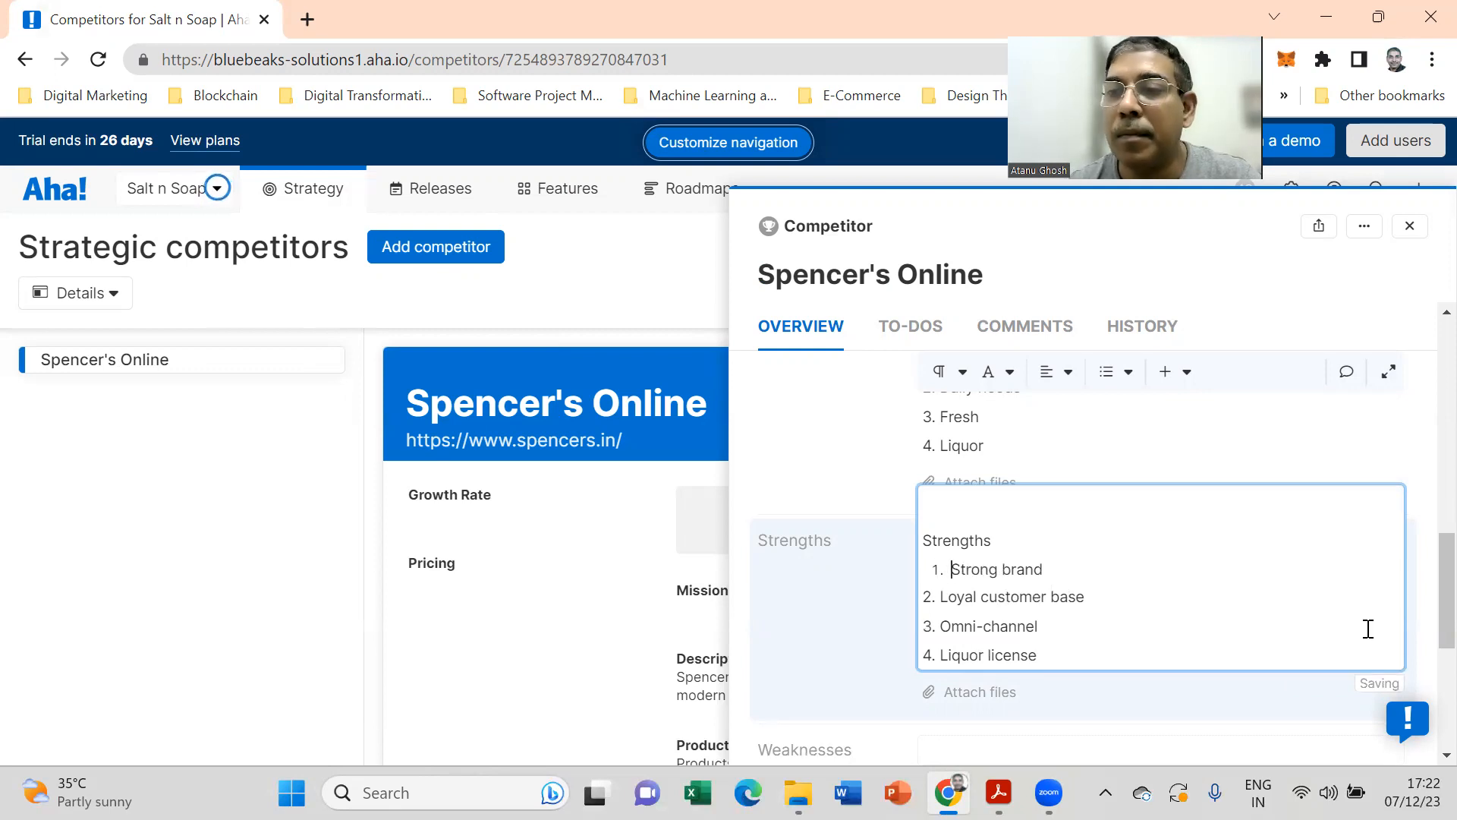
{"action": "scroll", "scroll_direction": "down", "scroll_amount": 3}
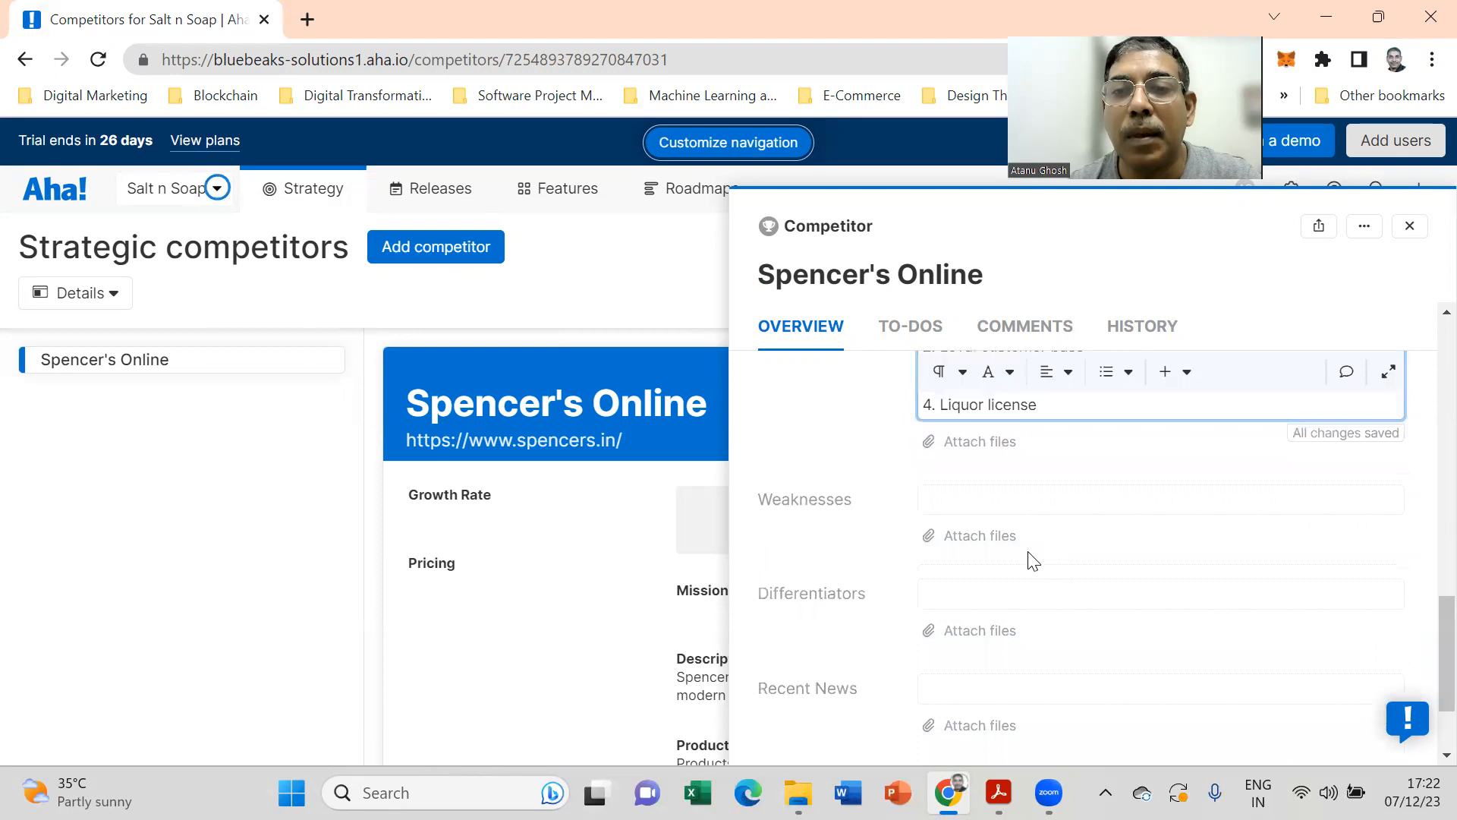
{"action": "left_click", "coordinate": [1159, 500]}
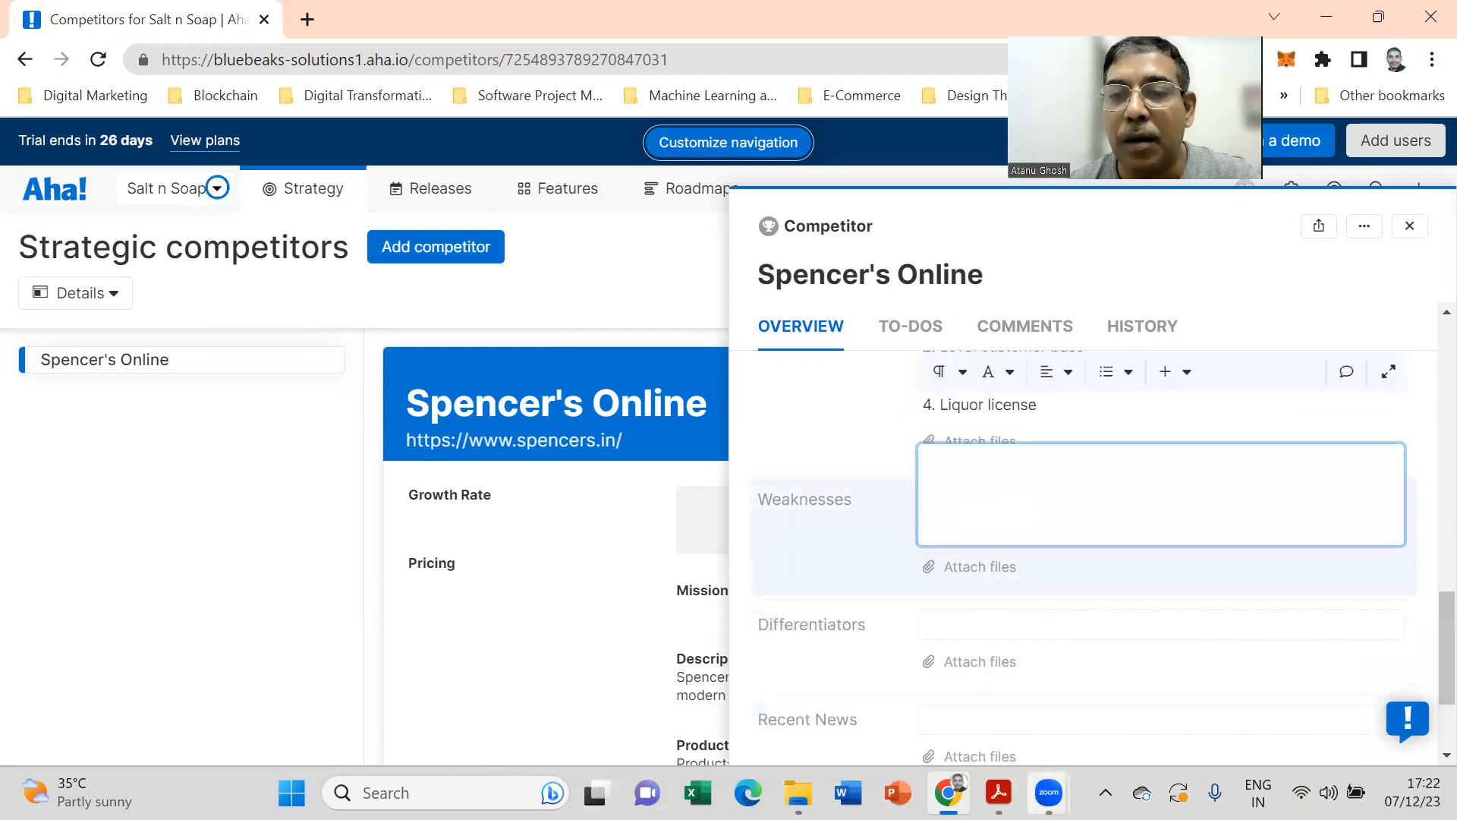
Step: Highlight the weaknesses Tech adoption and Agility in the roadmap PDF
{"action": "left_click", "coordinate": [998, 792]}
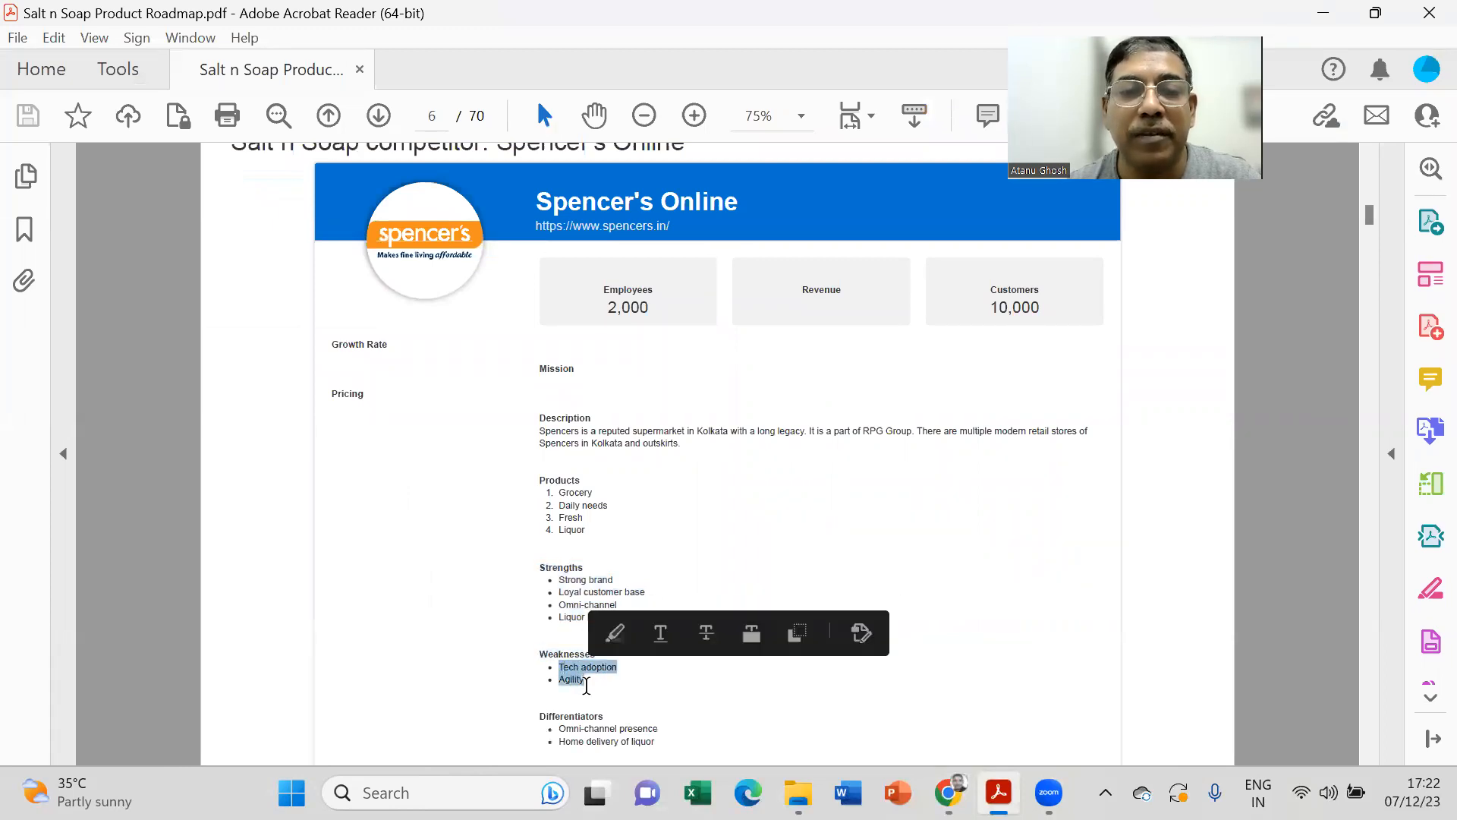
{"action": "mouse_move", "coordinate": [856, 714]}
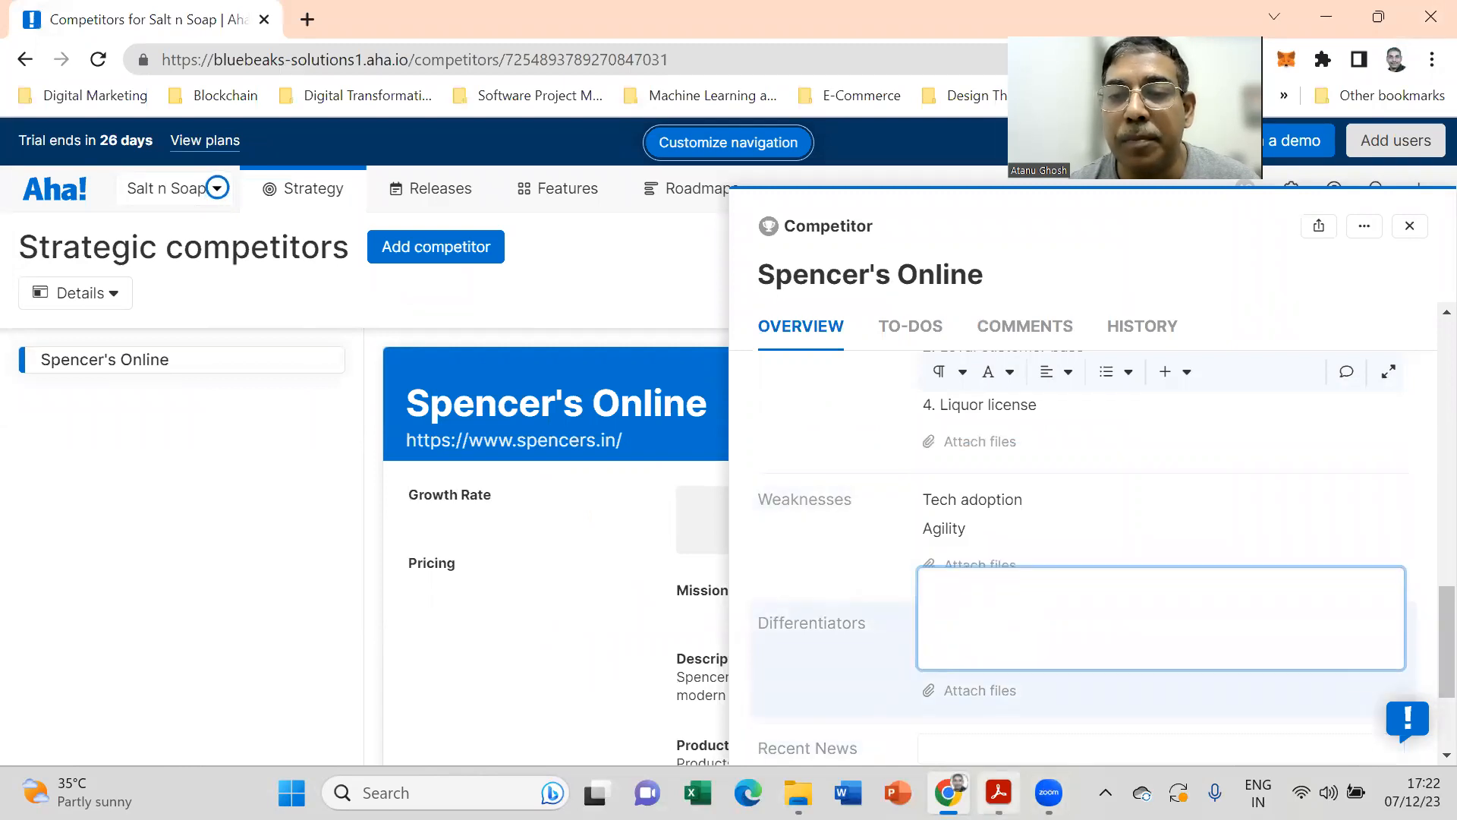
Step: Copy the differentiators Omni-channel presence and Home delivery of liquor from the PDF
{"action": "left_click", "coordinate": [998, 793]}
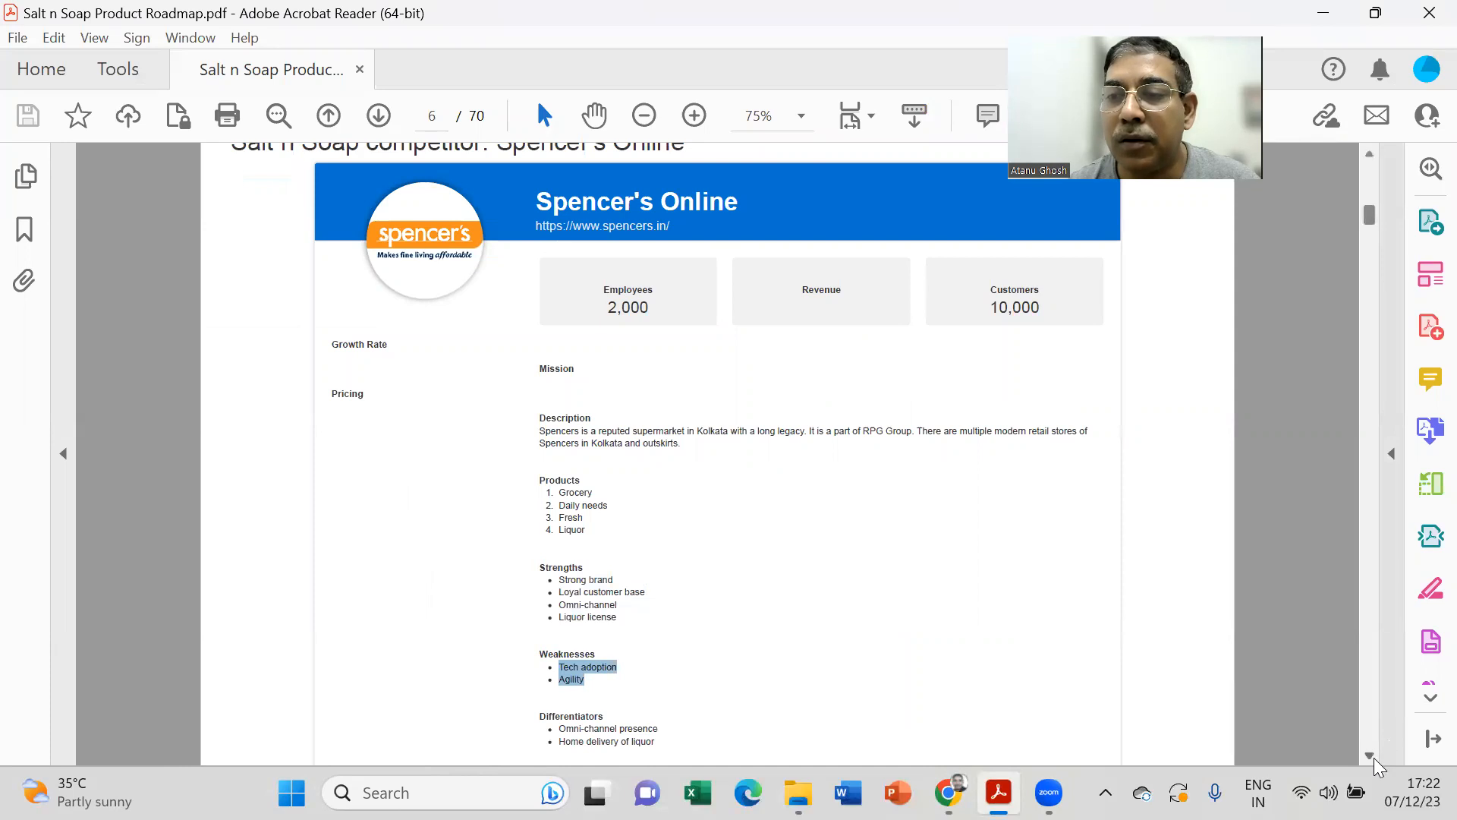
{"action": "scroll", "scroll_direction": "down", "scroll_amount": 3}
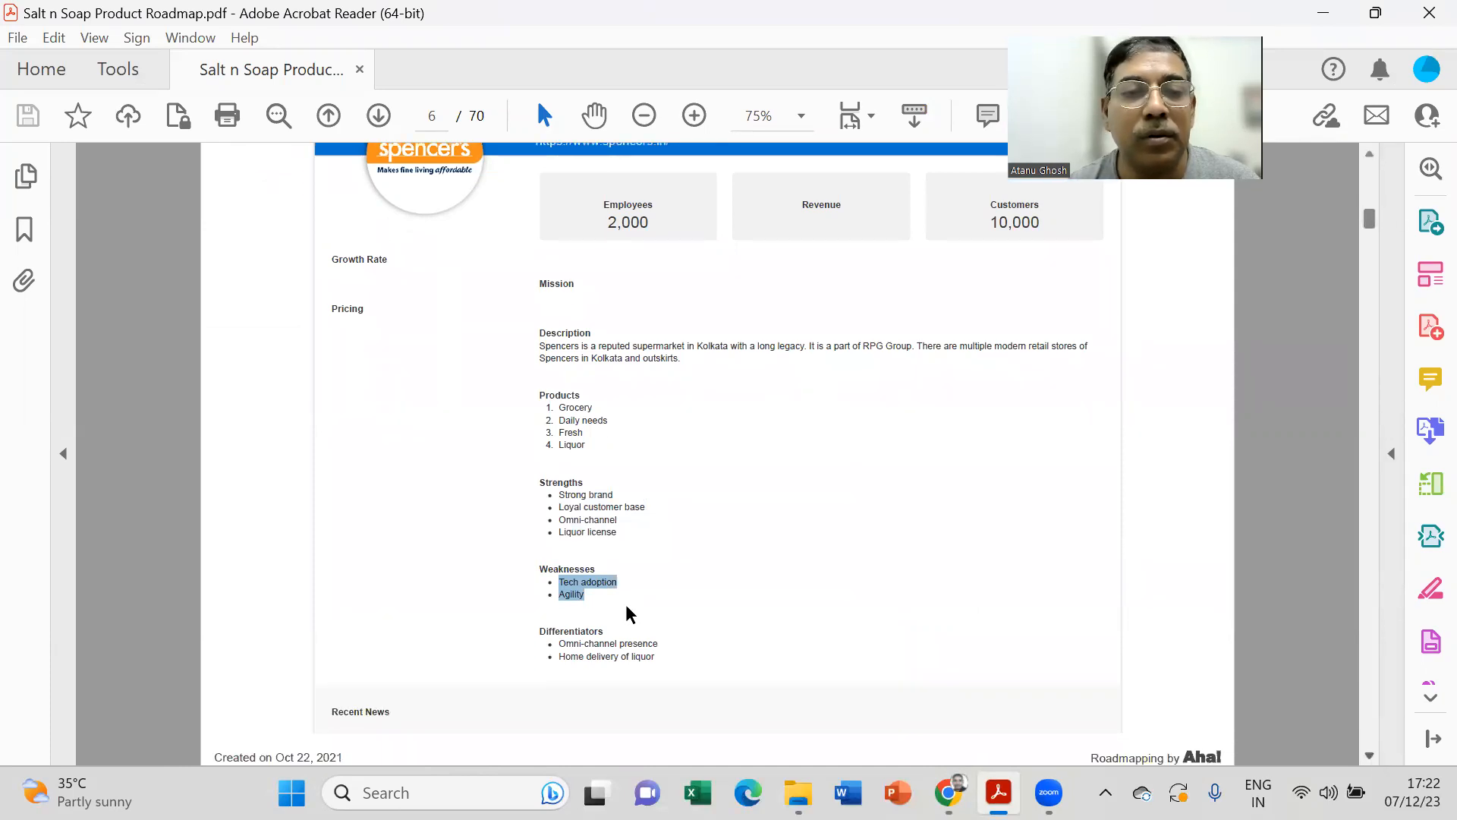
{"action": "mouse_move", "coordinate": [560, 643]}
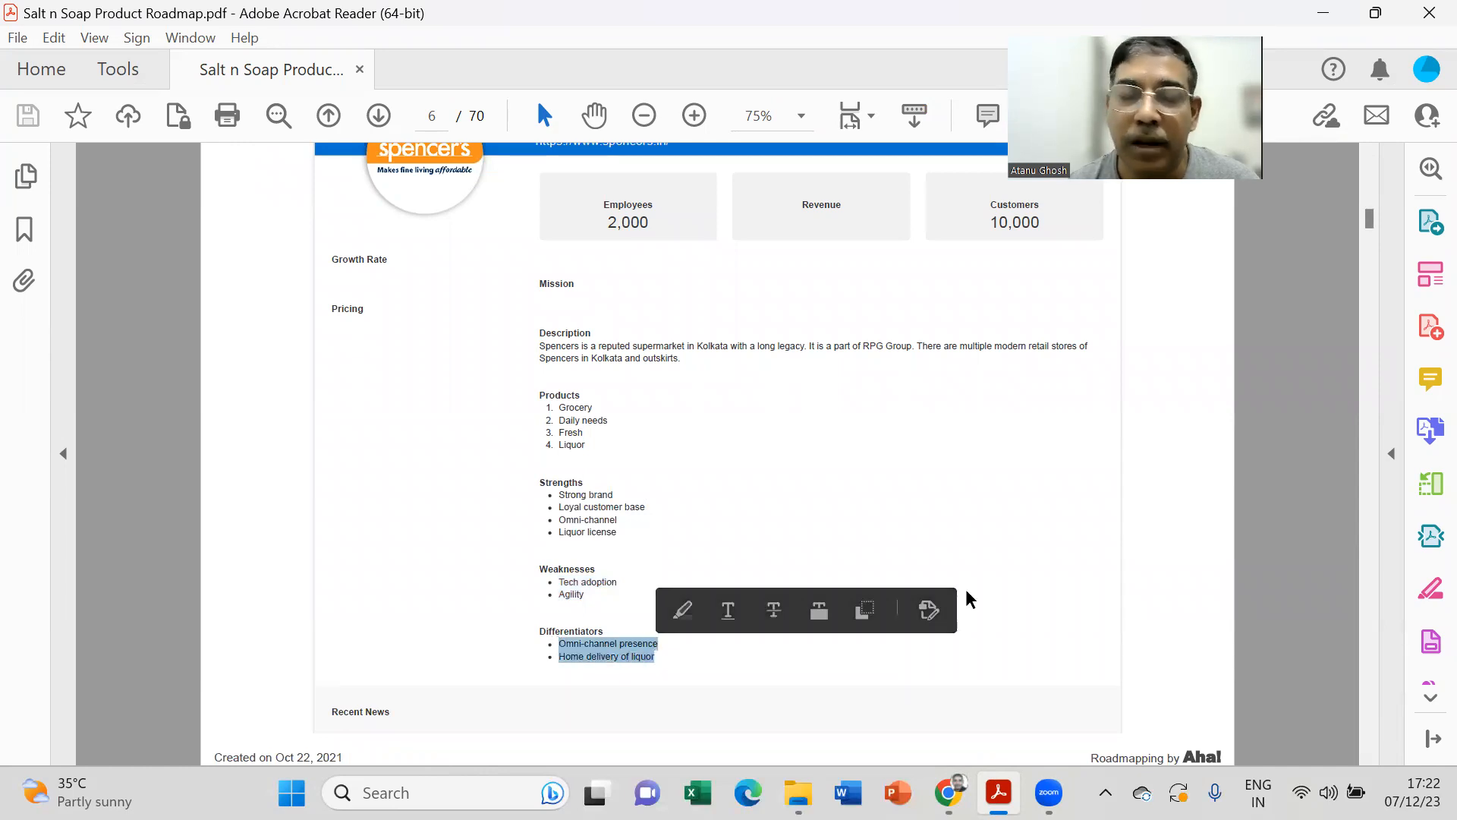
{"action": "left_click", "coordinate": [968, 599]}
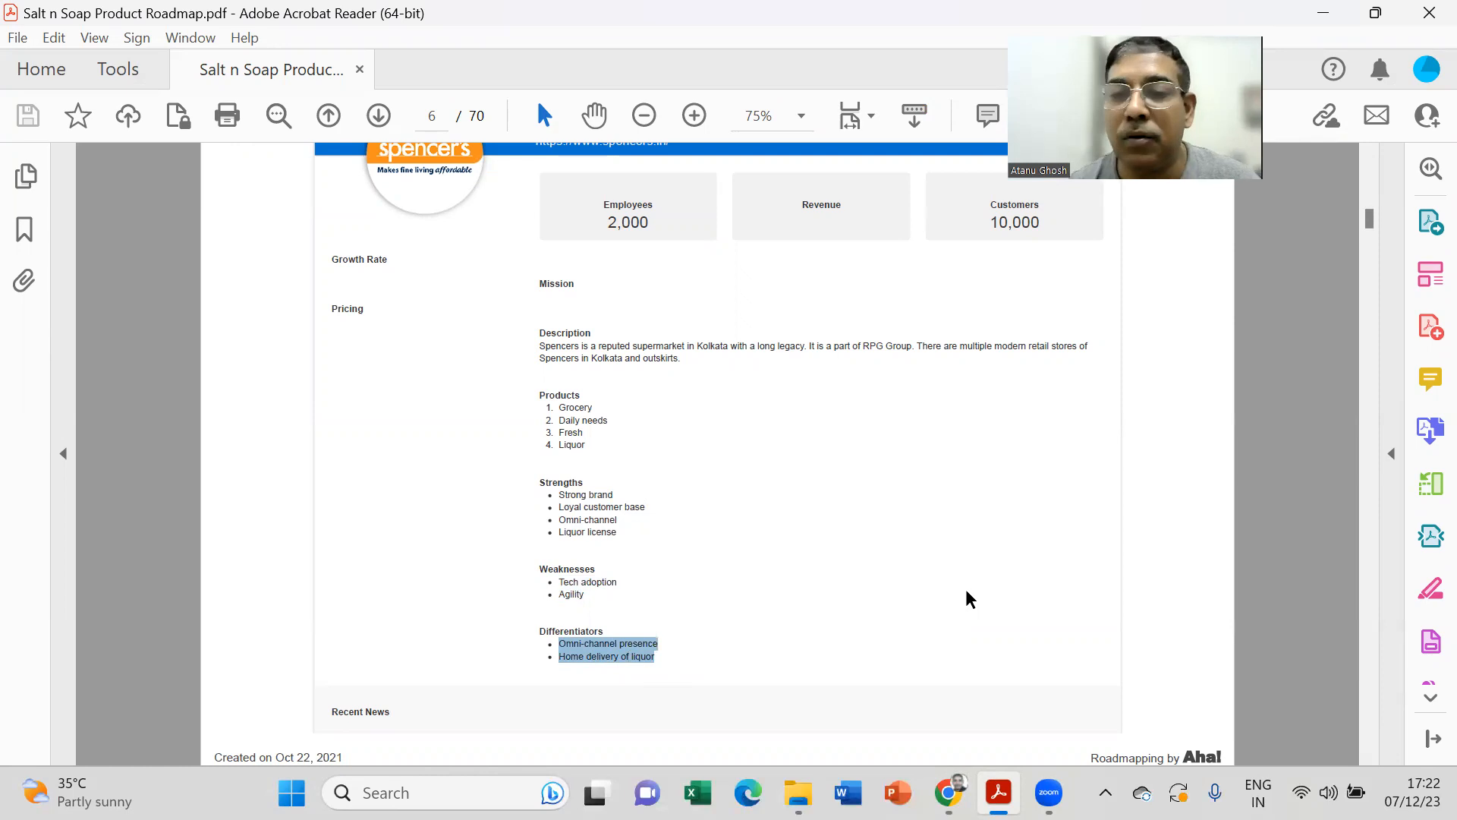
{"action": "mouse_move", "coordinate": [972, 711]}
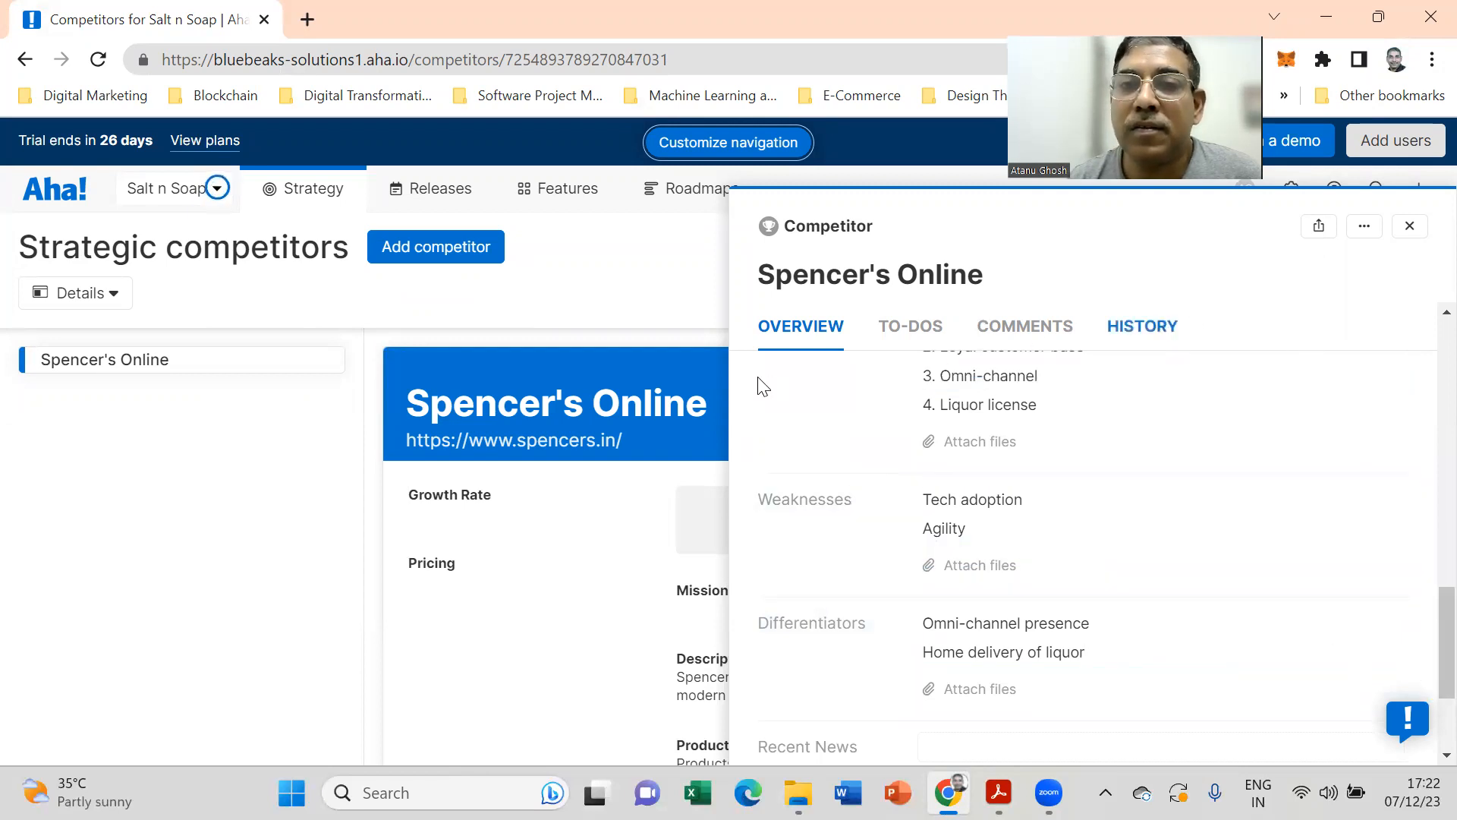
{"action": "mouse_move", "coordinate": [646, 299]}
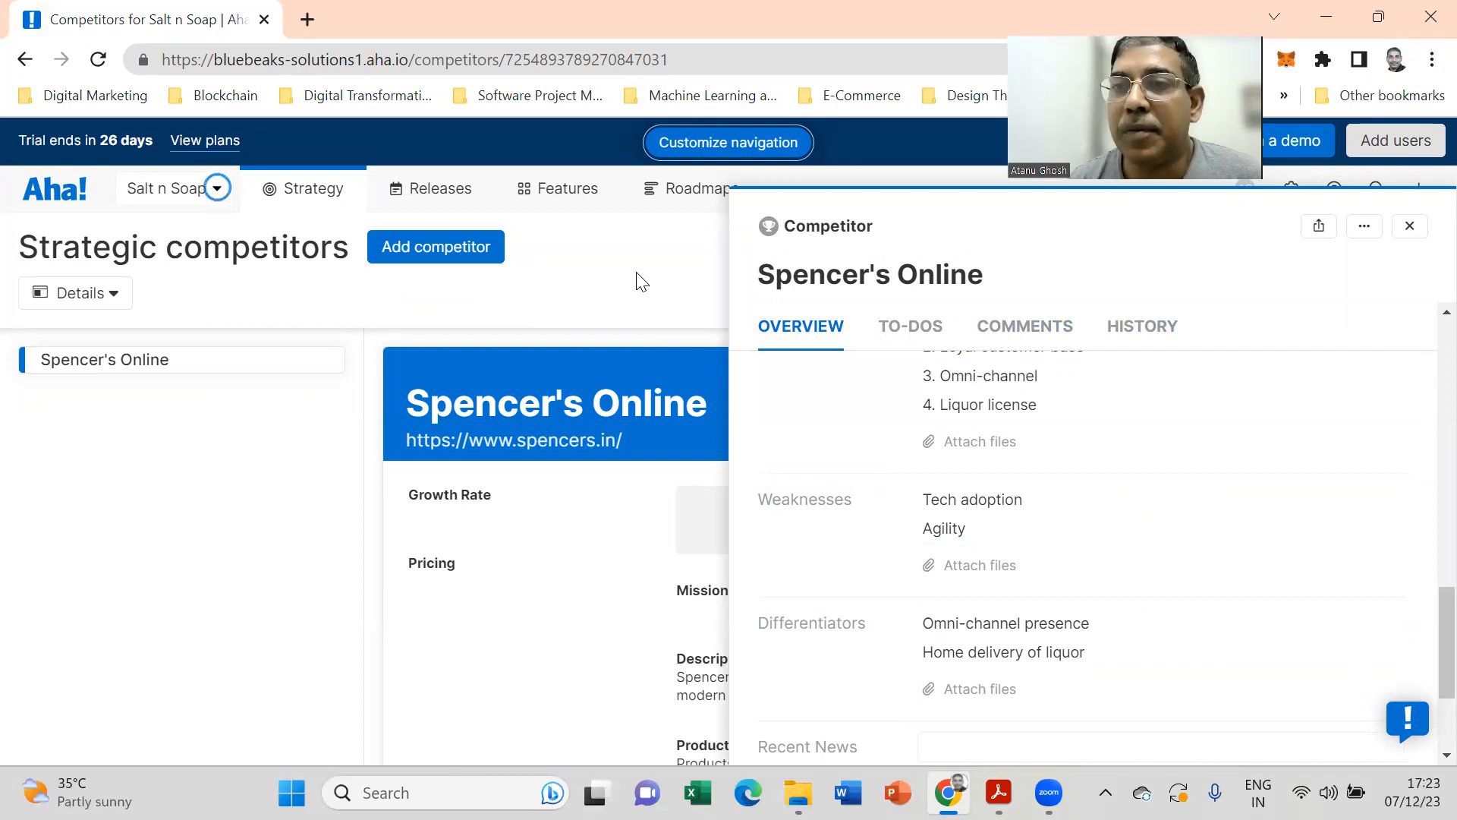
Step: Close the Spencer's Online competitor panel to return to the Strategic competitors list
{"action": "left_click", "coordinate": [1409, 226]}
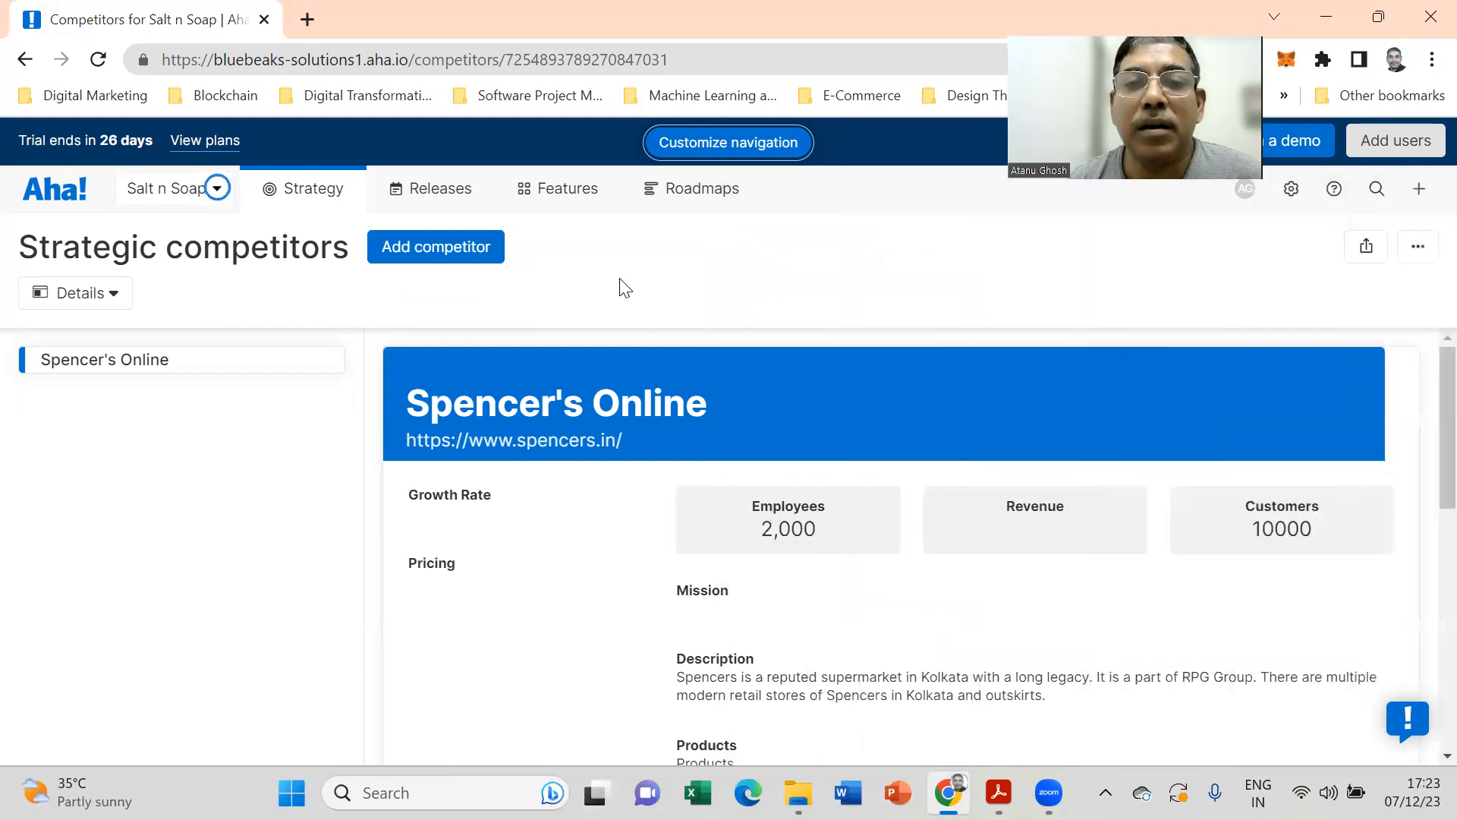